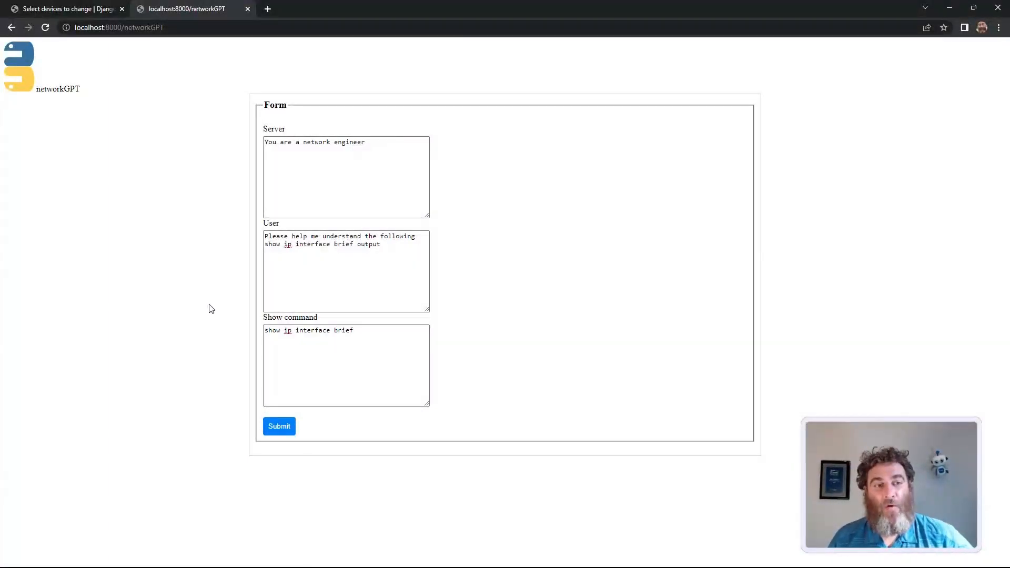
pyautogui.moveTo(219, 308)
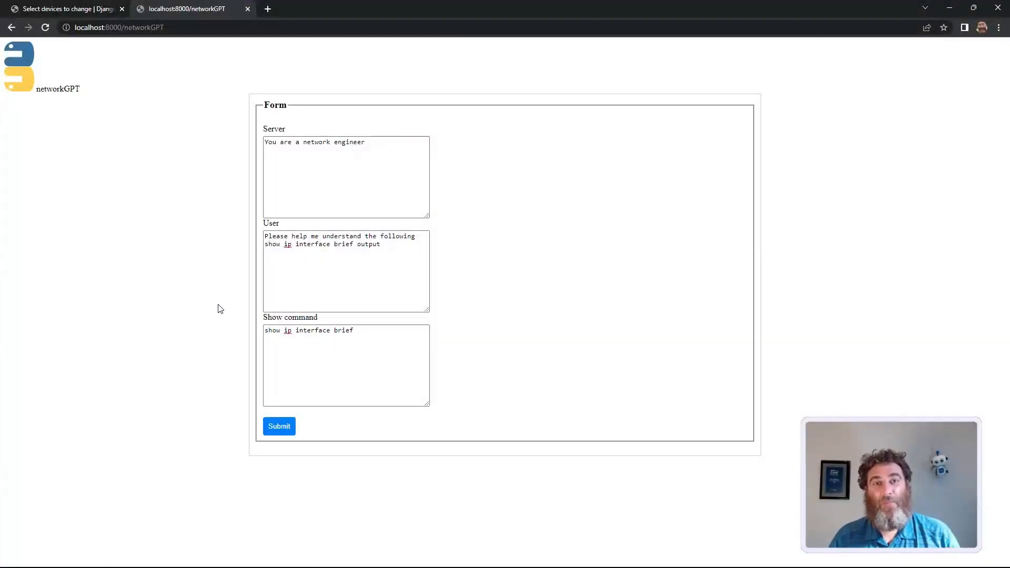
pyautogui.moveTo(218, 269)
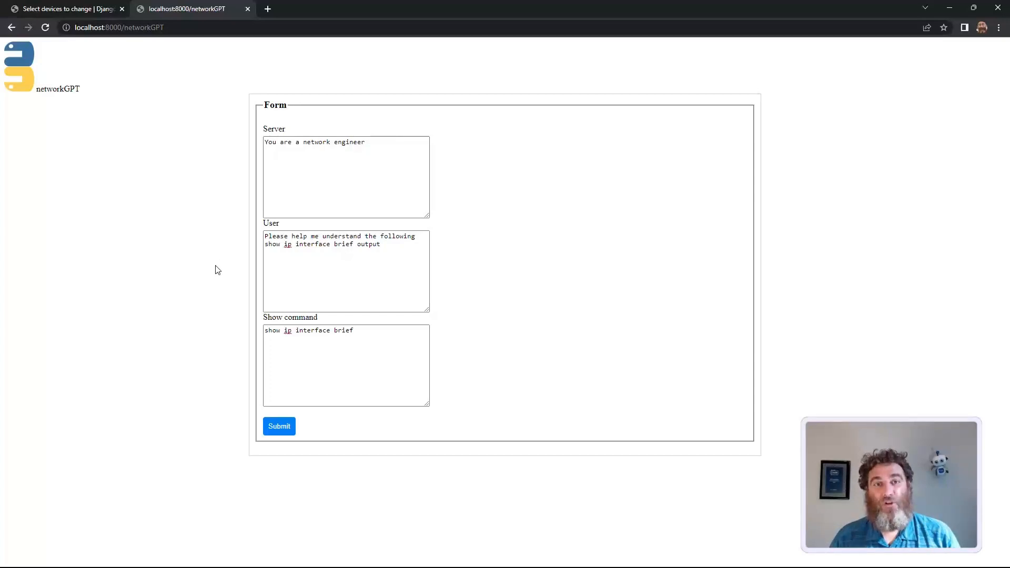
pyautogui.moveTo(226, 252)
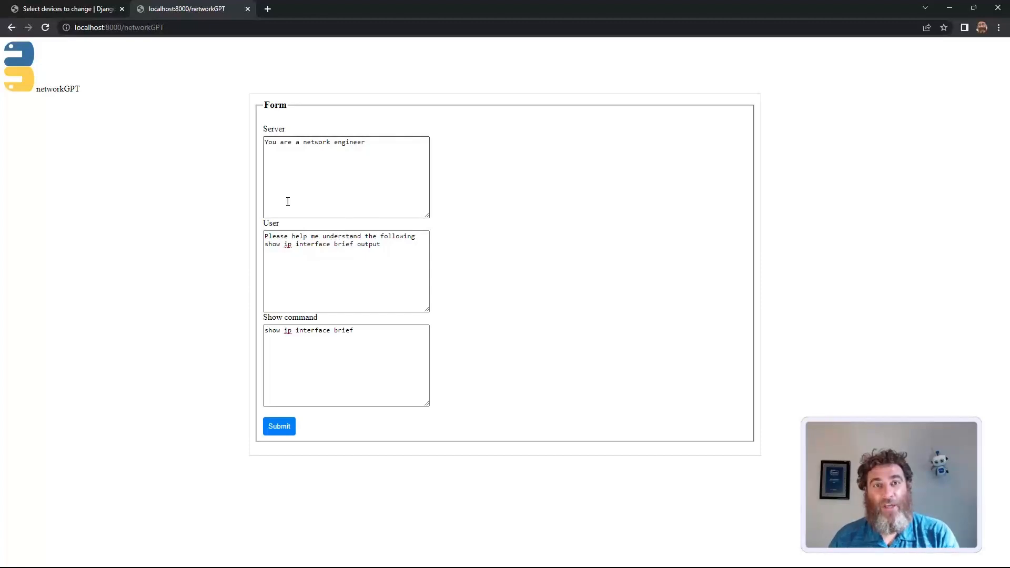
pyautogui.moveTo(293, 236)
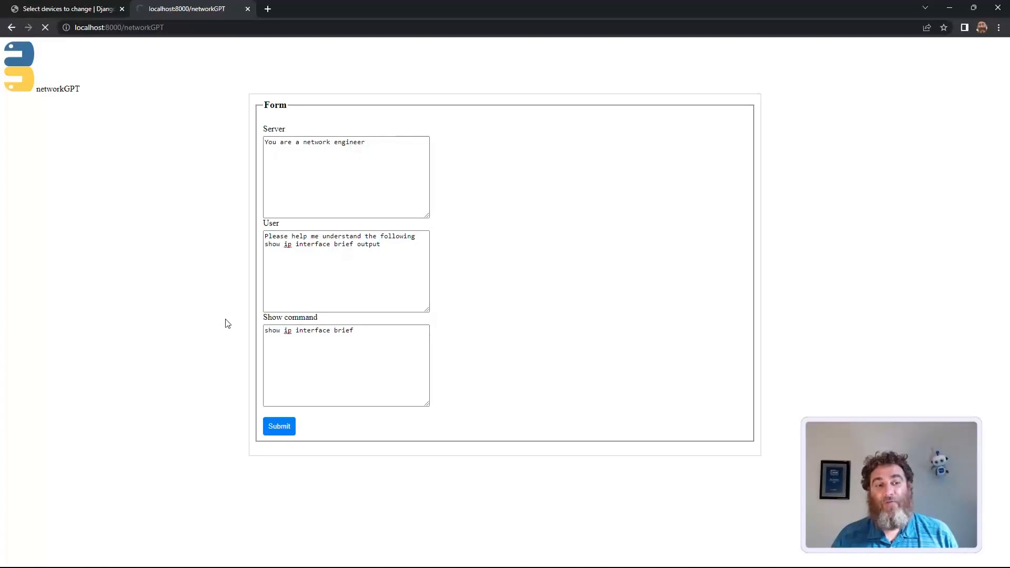
# Highlight the engineer role, the user question and the show command text in the prompt form.
pyautogui.doubleClick(349, 142)
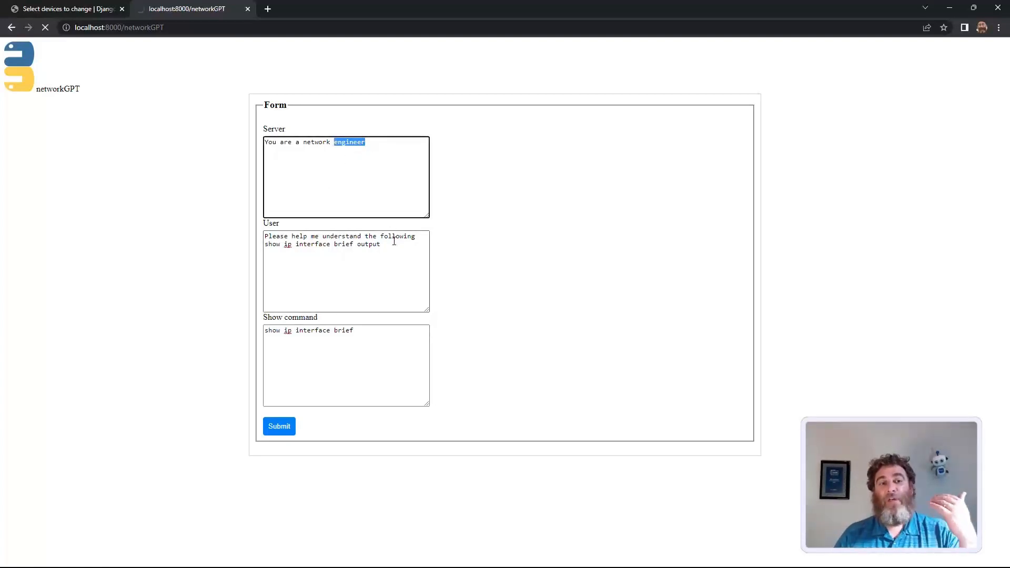
pyautogui.doubleClick(343, 330)
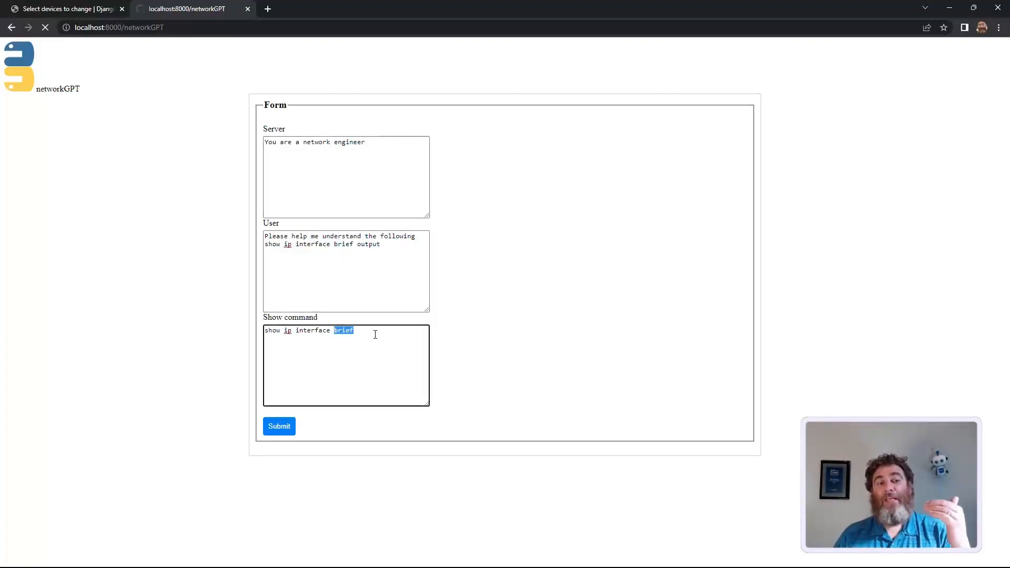
pyautogui.tripleClick(308, 329)
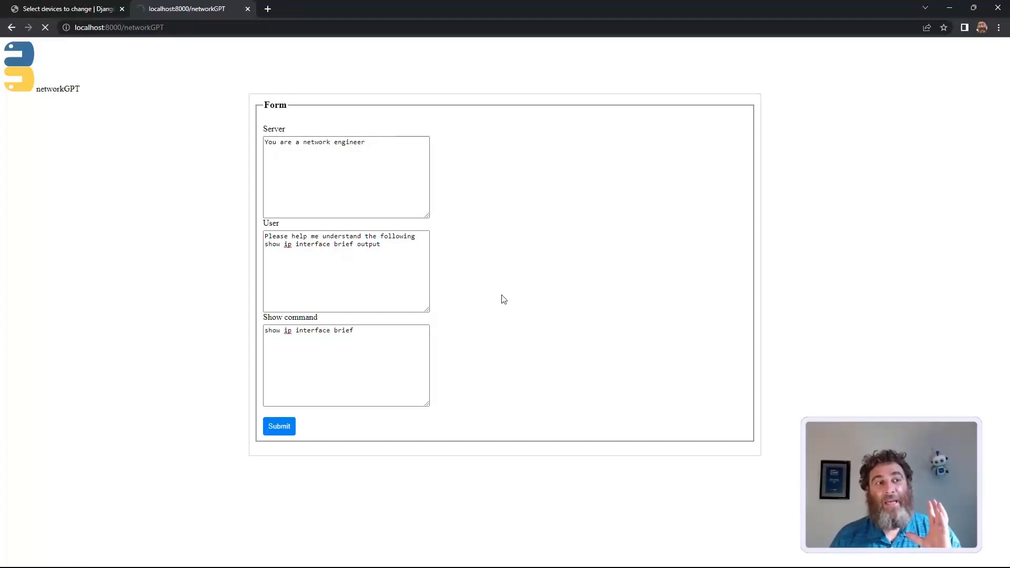
# Submit the interface-brief request and review ChatGPT's explanation of dist-rtr01's interface output.
pyautogui.click(279, 426)
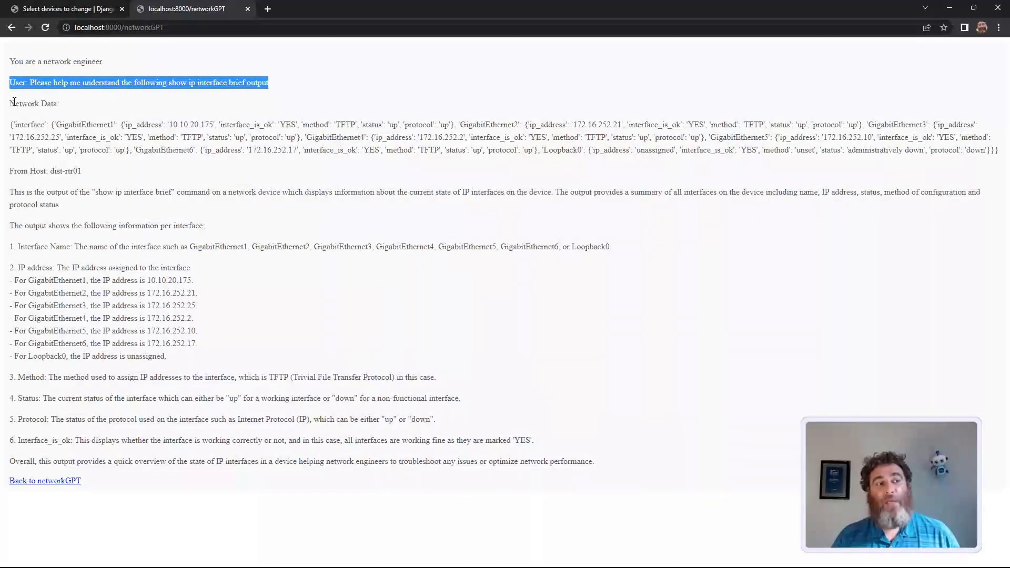
pyautogui.moveTo(11, 82); pyautogui.dragTo(79, 170)
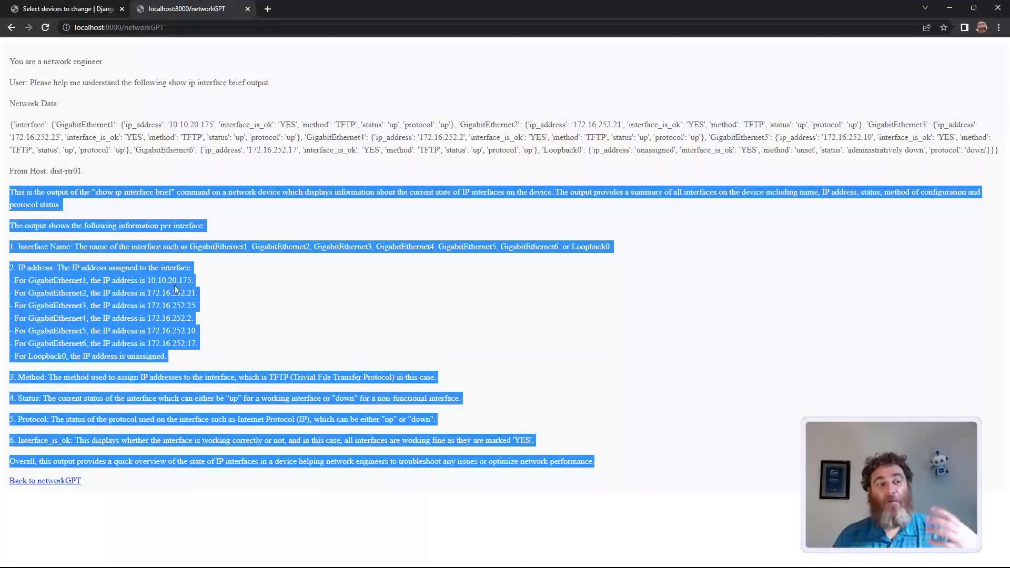
pyautogui.click(39, 499)
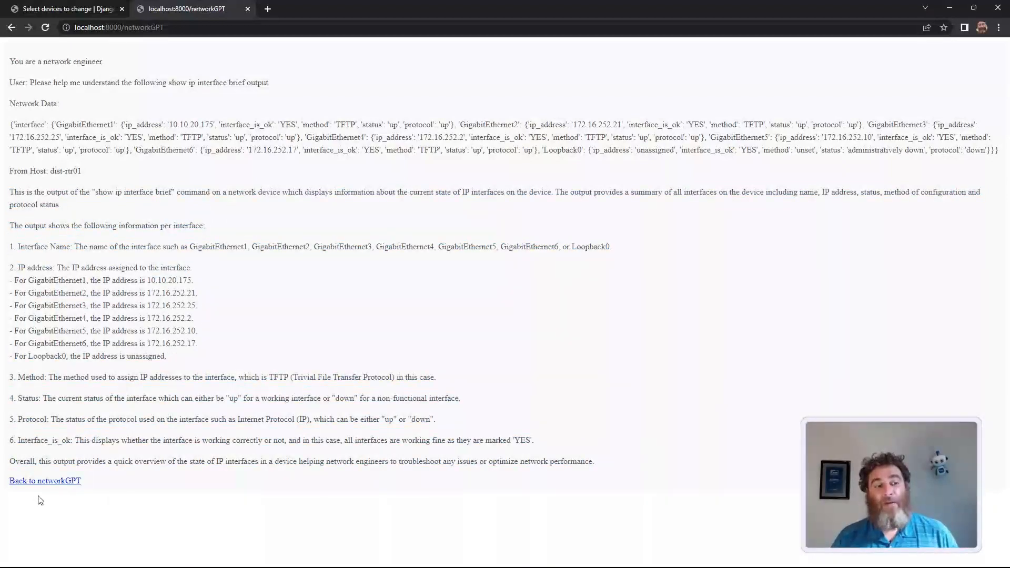
# Fill a new form with a syslog-analyzer role, a request to summarize important syslogs, and 'show logging'.
pyautogui.click(45, 481)
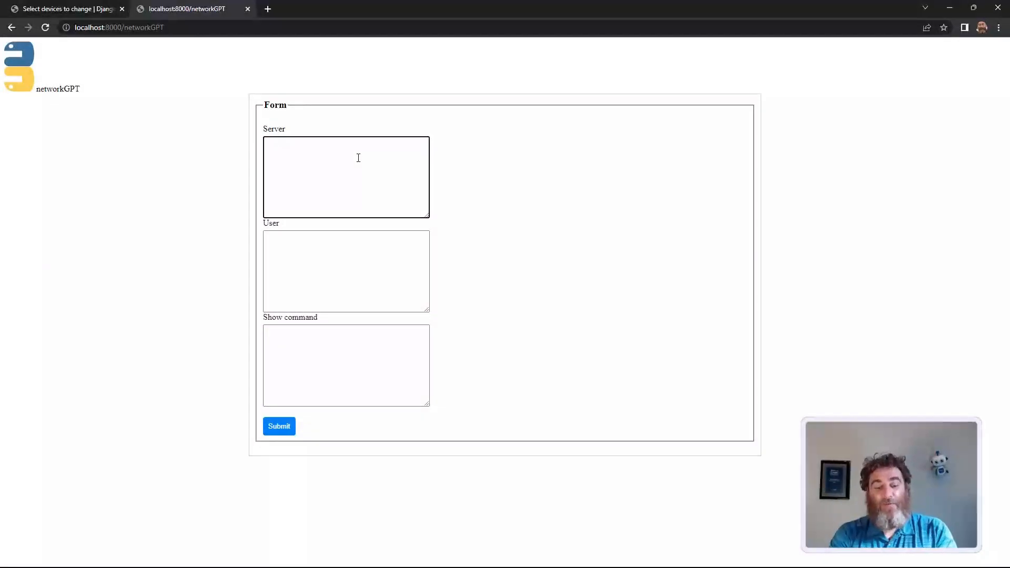
pyautogui.write('You are a syslog anal')
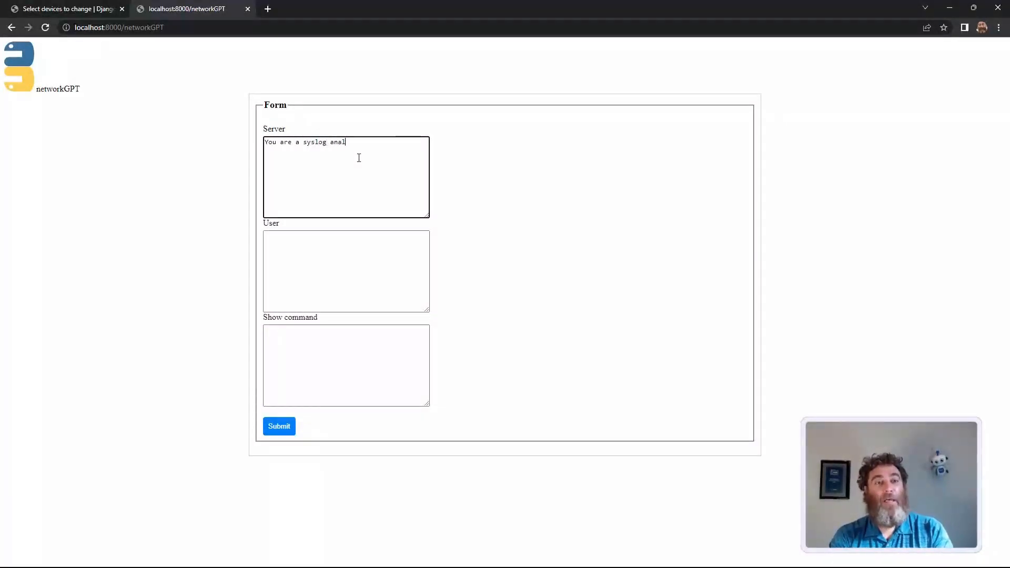
pyautogui.write('Please analyze, summarize, and highlight')
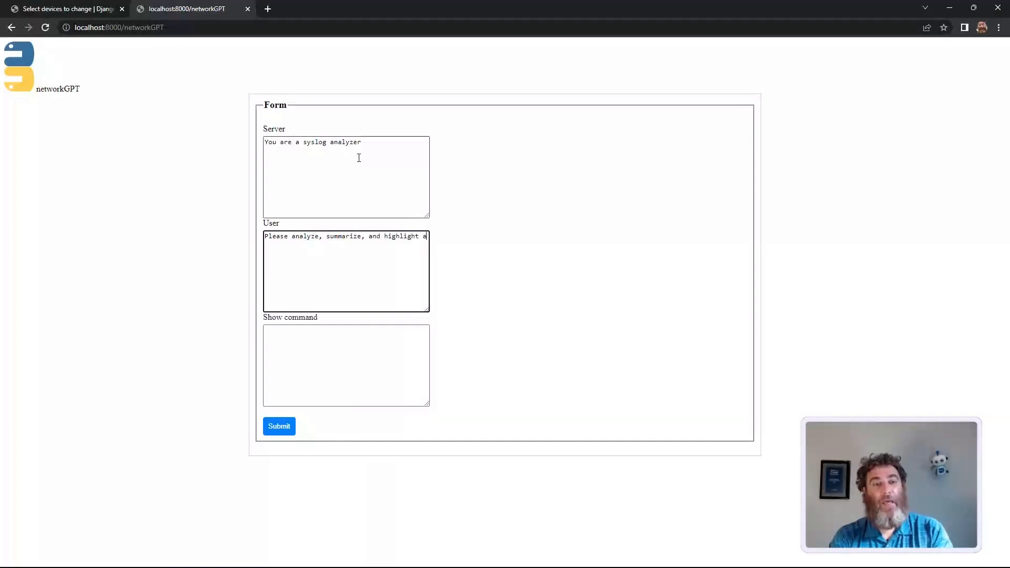
pyautogui.write('any import syslogs from the foll')
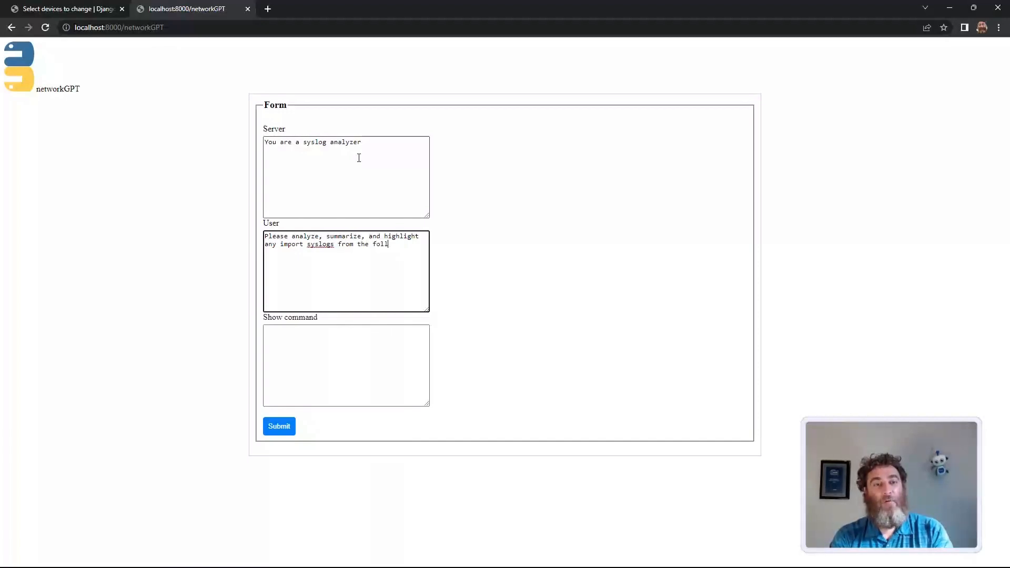
pyautogui.write('owing output')
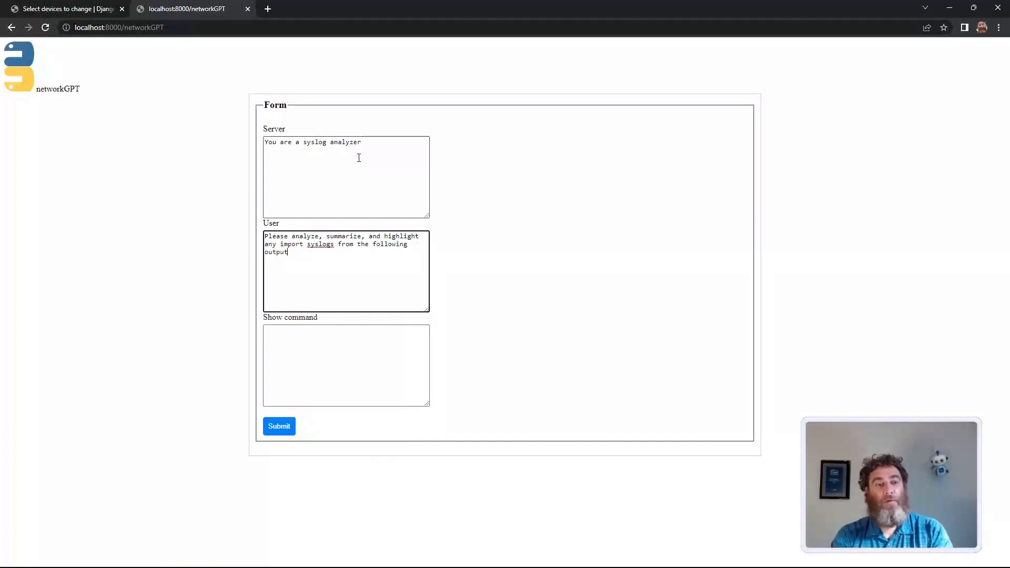
pyautogui.write('show logging')
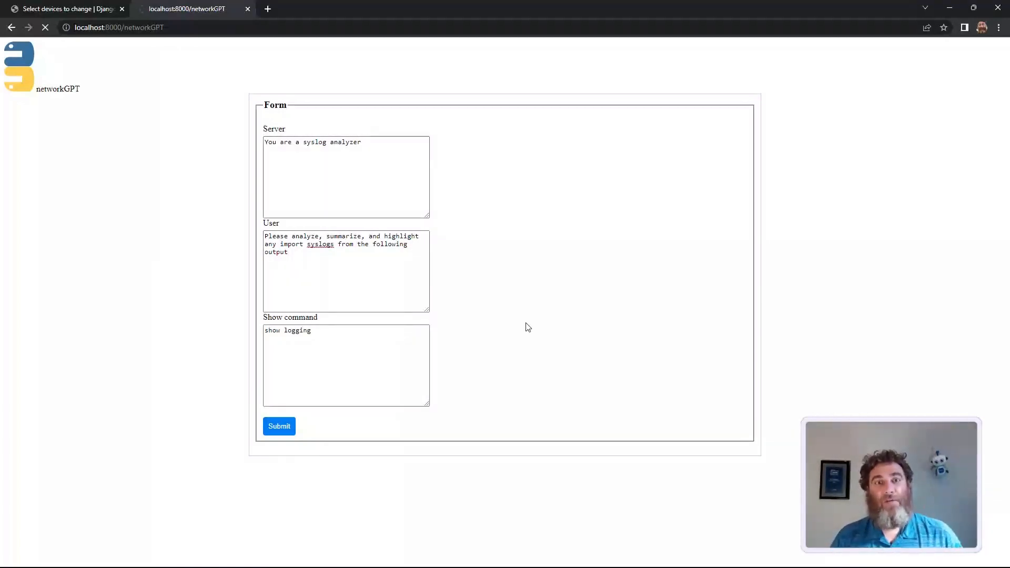
# Submit the syslog request, review the license mismatch event and summary, then return to a blank form.
pyautogui.click(279, 426)
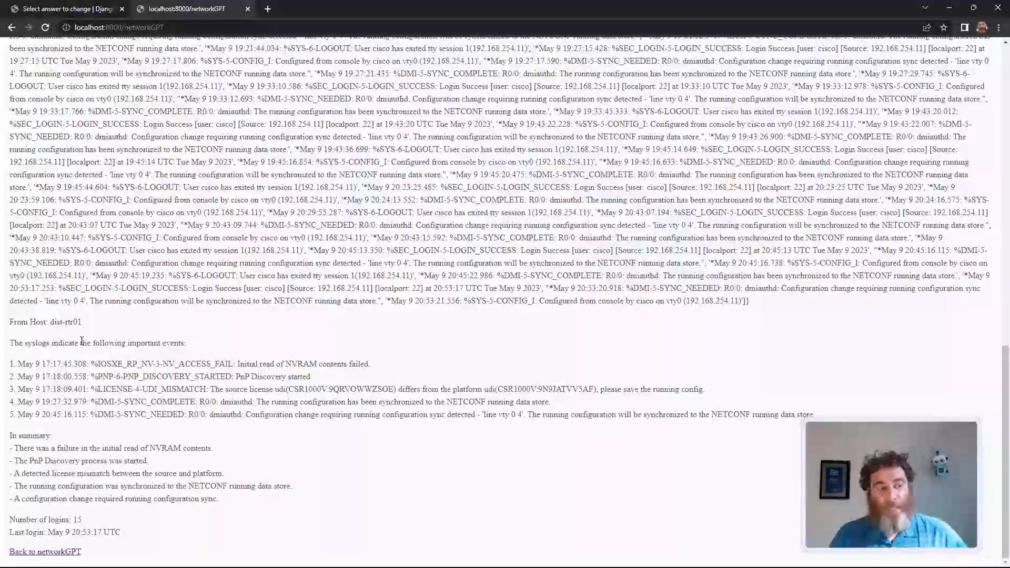
pyautogui.moveTo(10, 363); pyautogui.dragTo(183, 363)
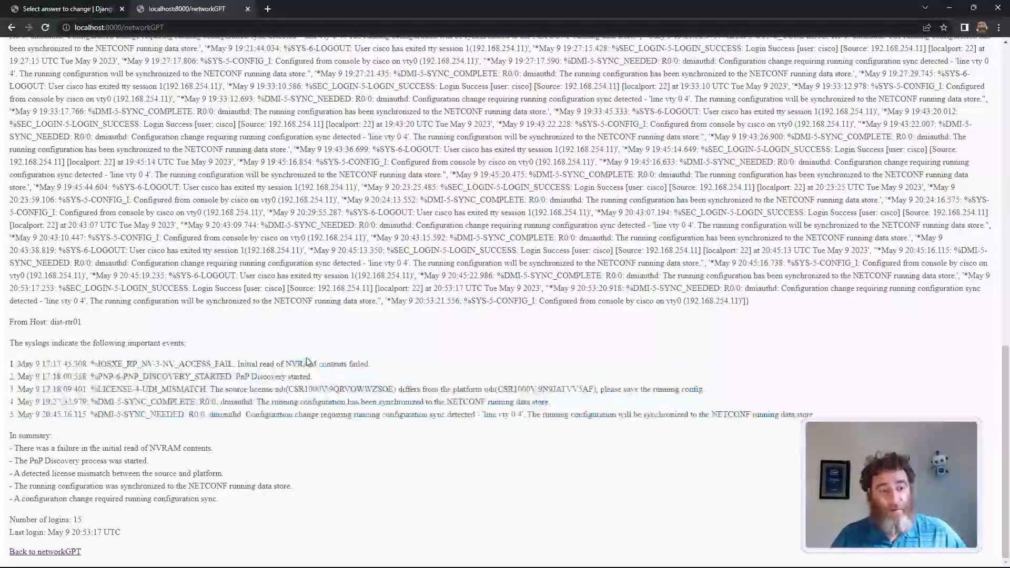
pyautogui.doubleClick(269, 377)
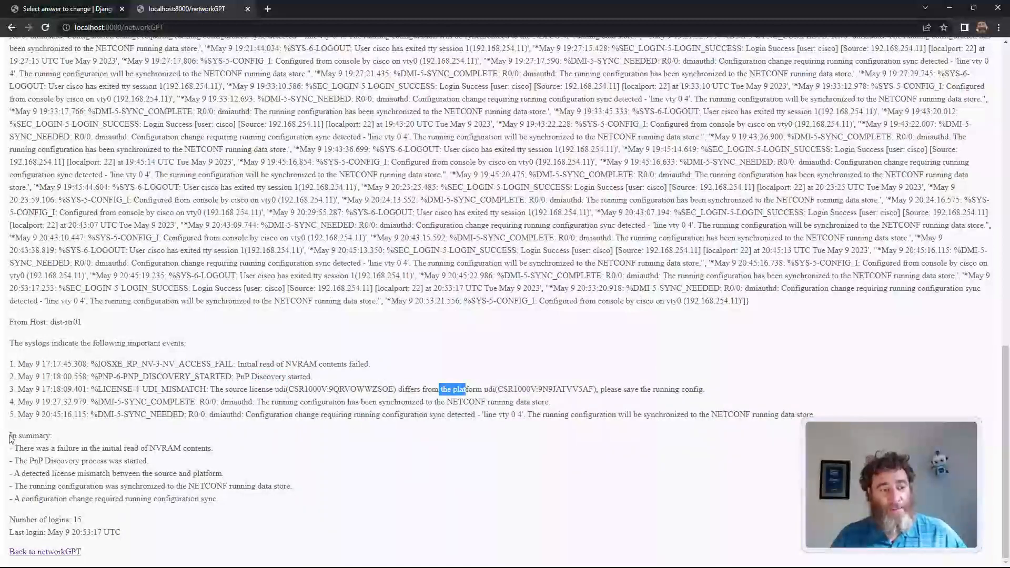
pyautogui.moveTo(11, 436); pyautogui.dragTo(217, 499)
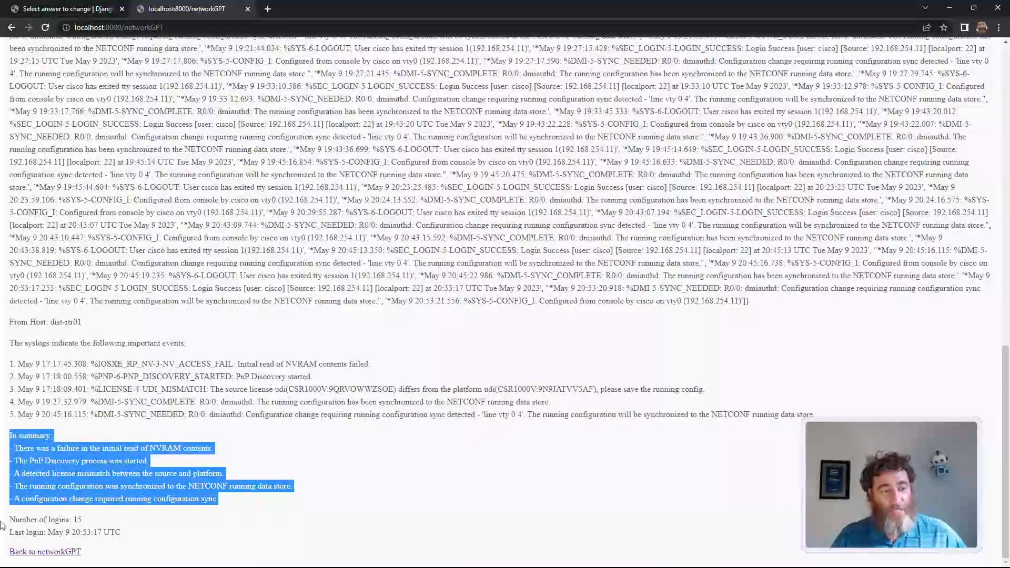
pyautogui.click(358, 456)
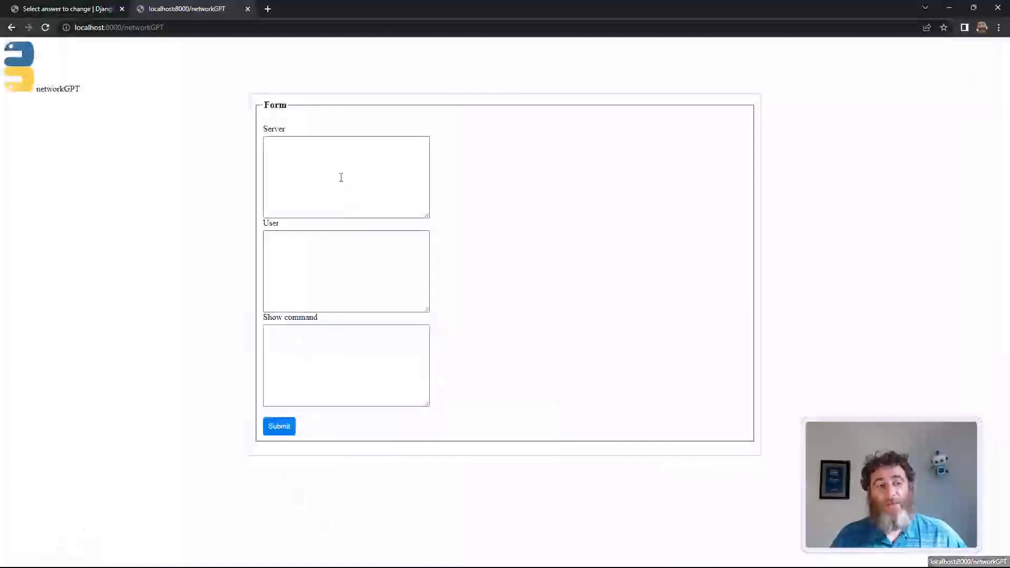
# Enter a security-analyst role, a request to assess the configuration and recommend hardening, and 'show run'.
pyautogui.write('You are a network s')
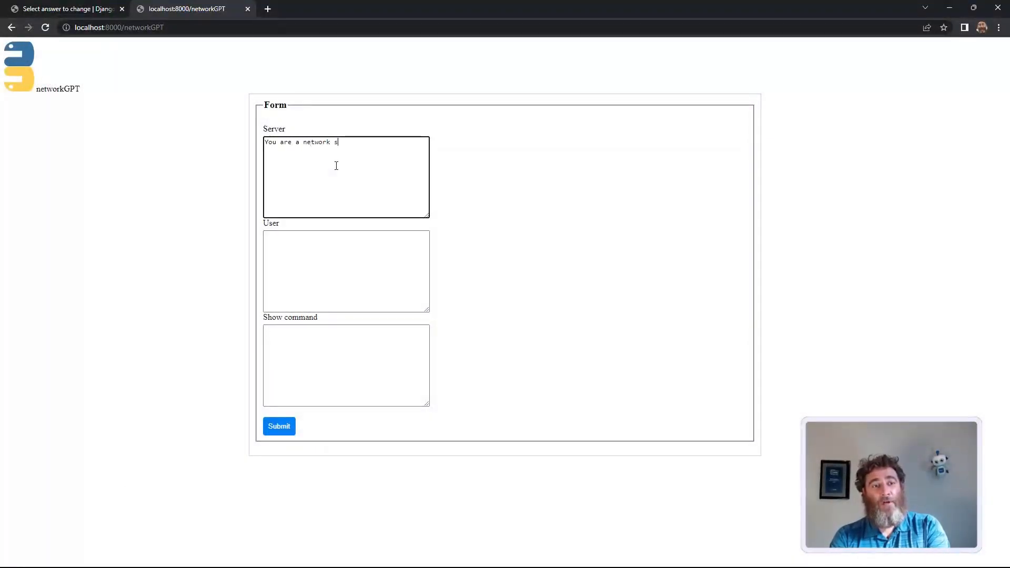
pyautogui.write('ecurity anal')
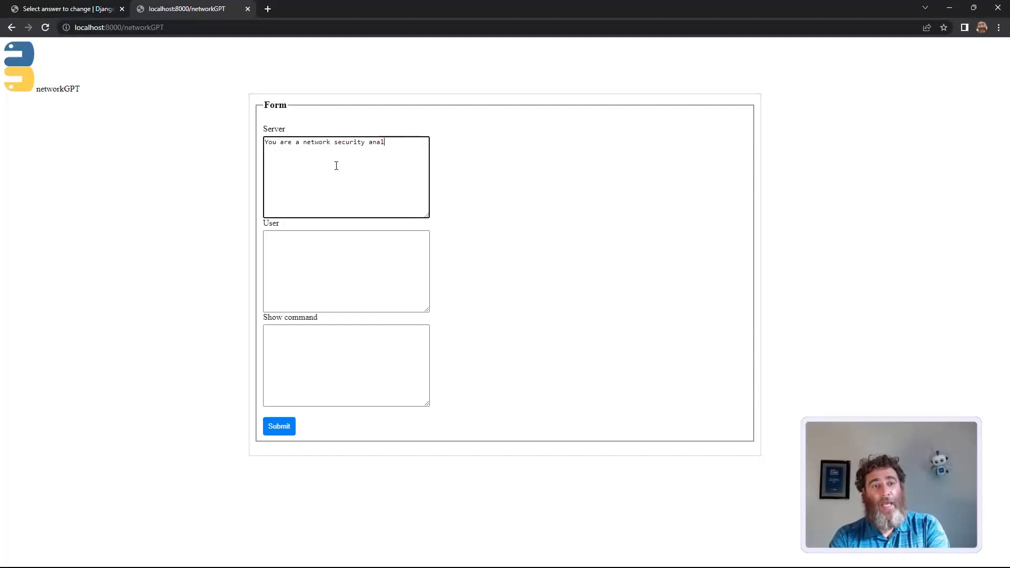
pyautogui.write('Please a')
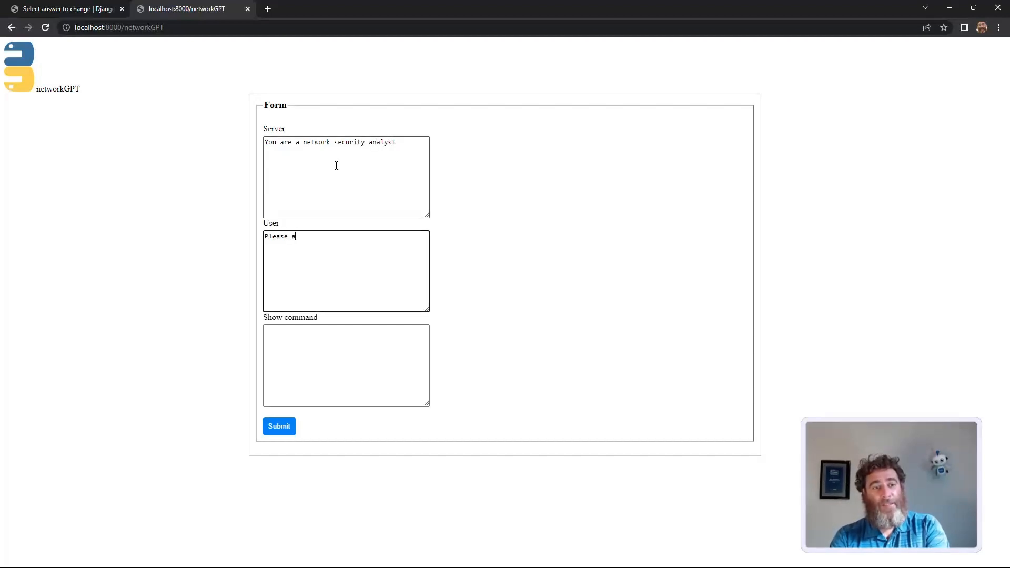
pyautogui.write('nalyze the following S')
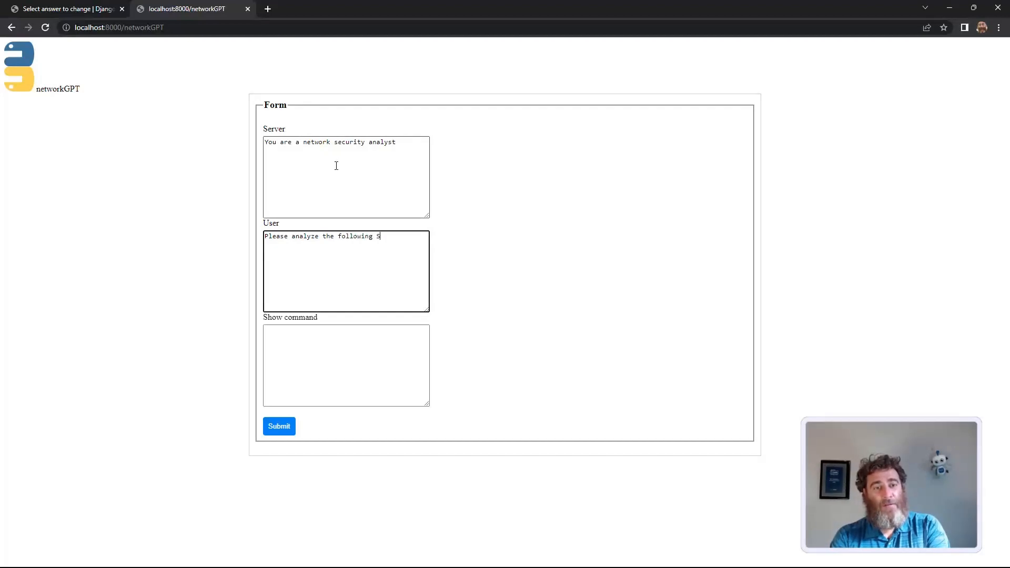
pyautogui.write('isco configuati')
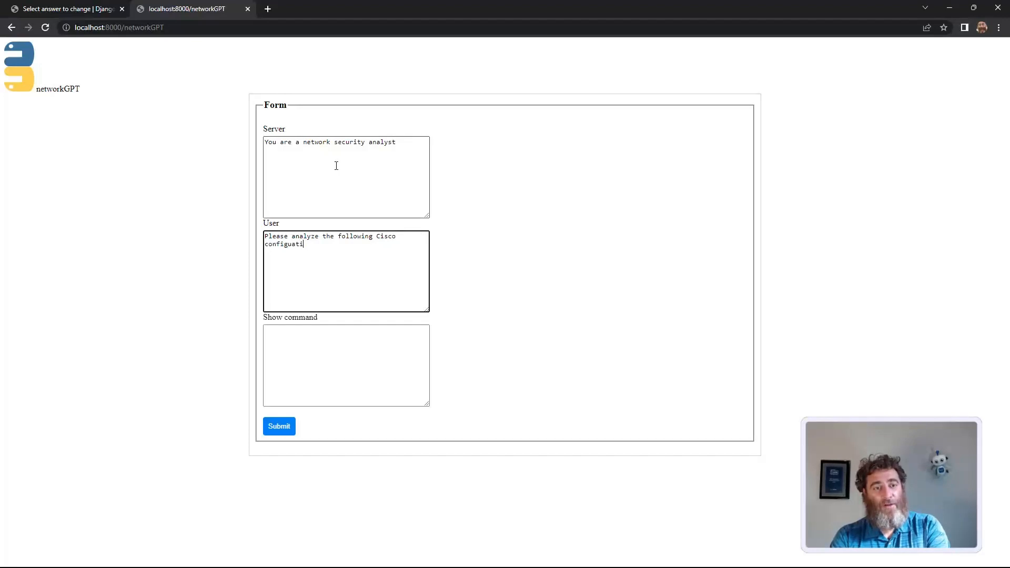
pyautogui.press('Backspace')
pyautogui.write('r')
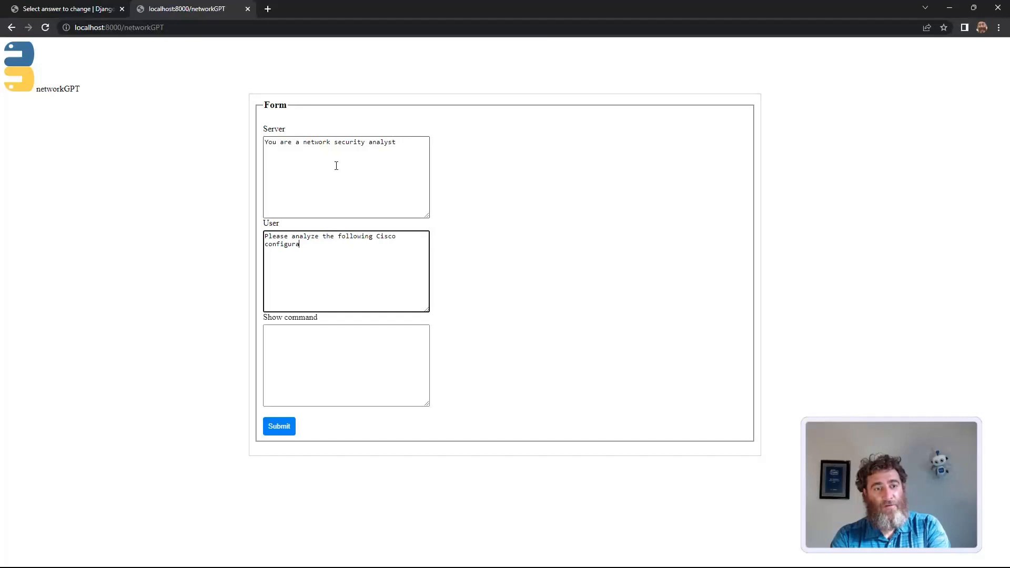
pyautogui.write('tion and tell')
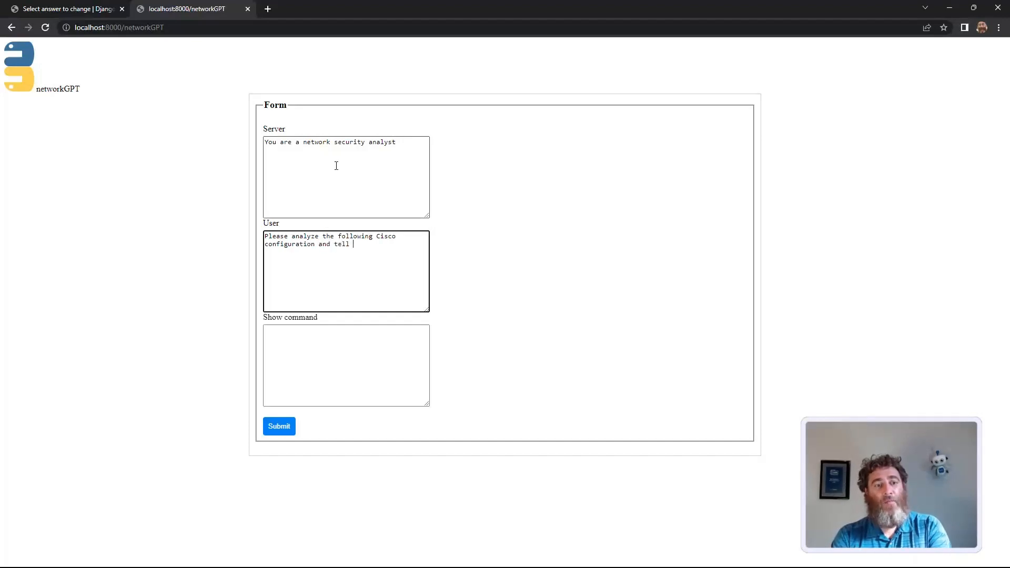
pyautogui.write('me if it is secure and make')
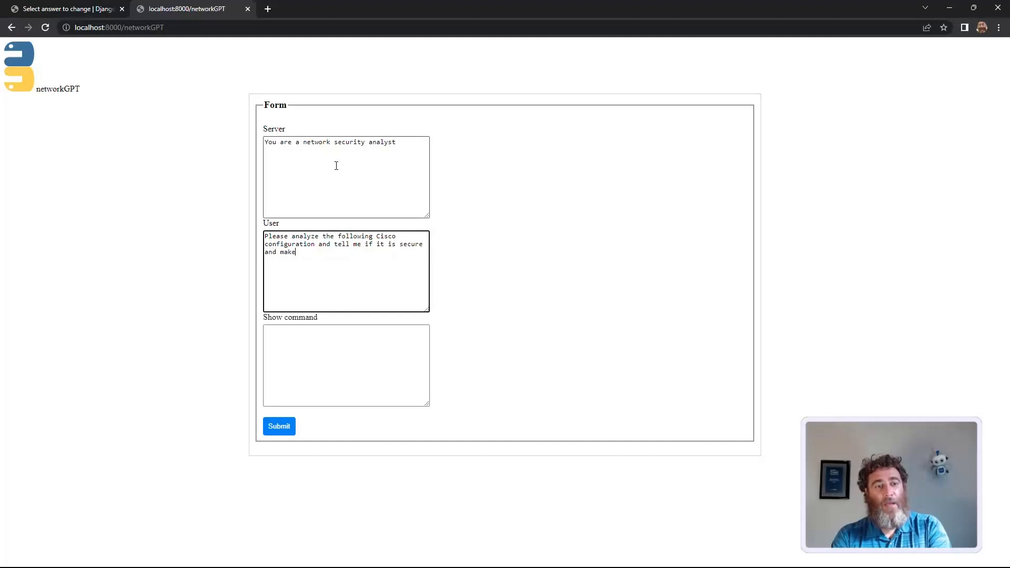
pyautogui.write('recommendations')
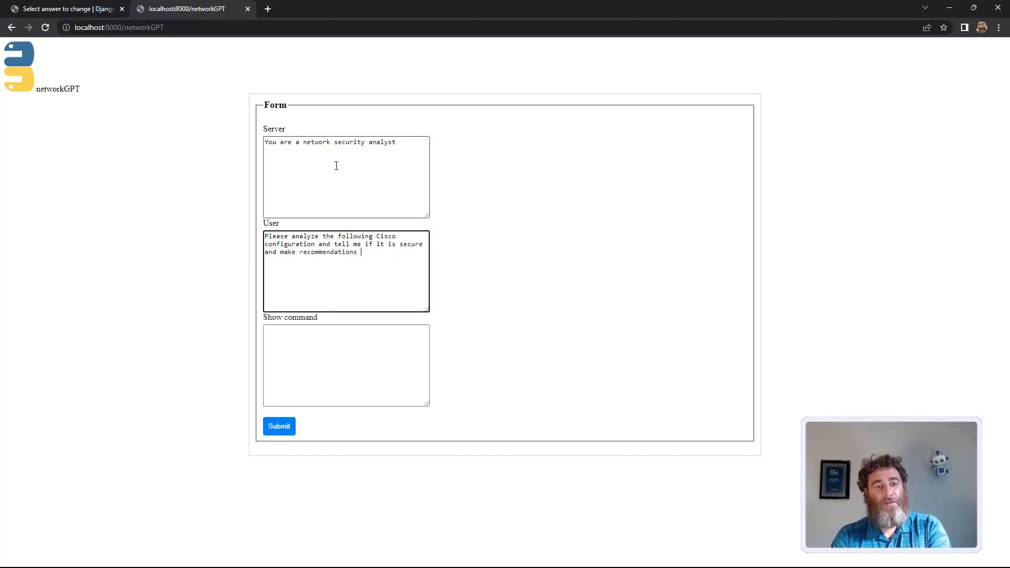
pyautogui.write('on how to make it mo')
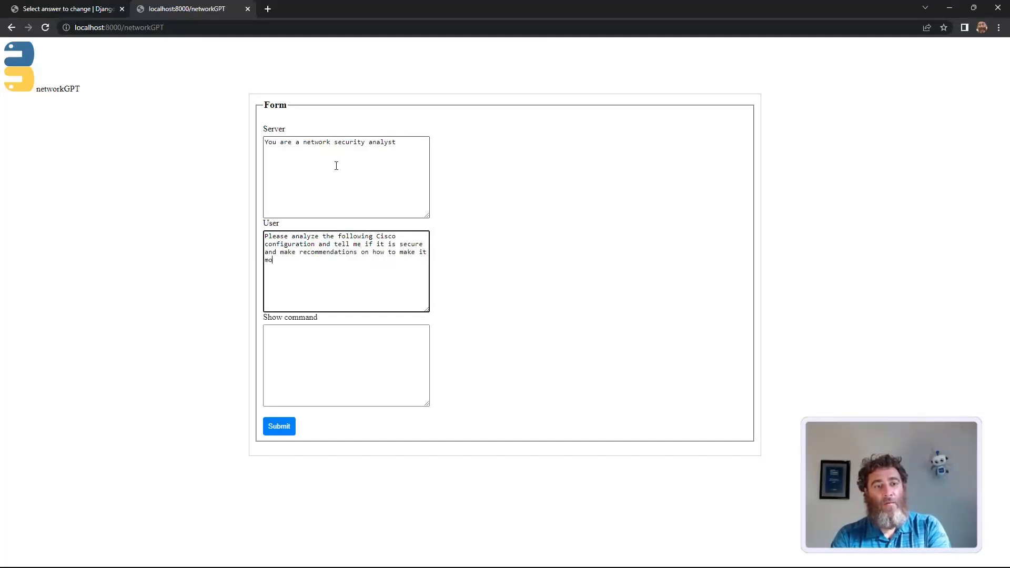
pyautogui.write('more s')
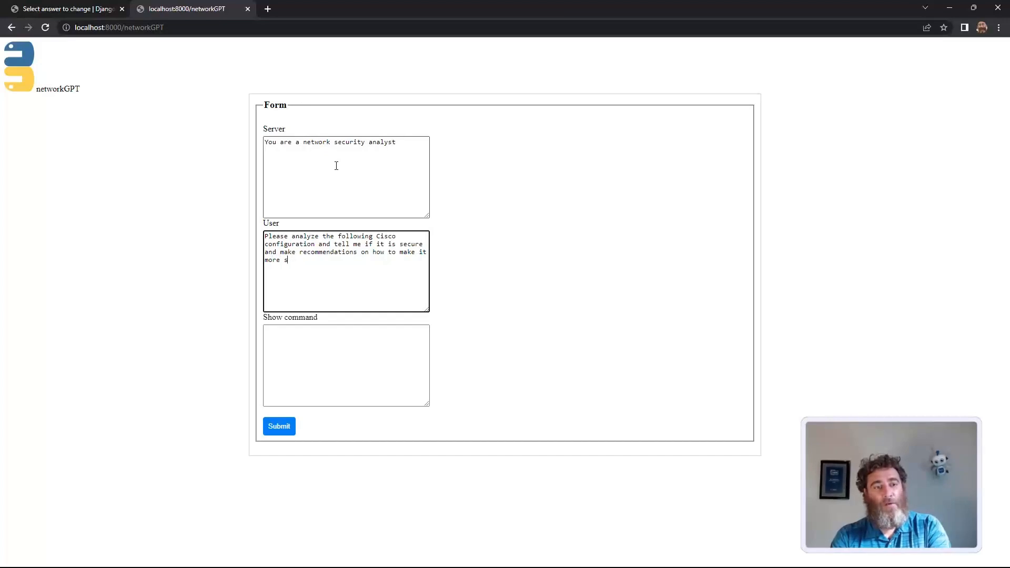
pyautogui.write('show r')
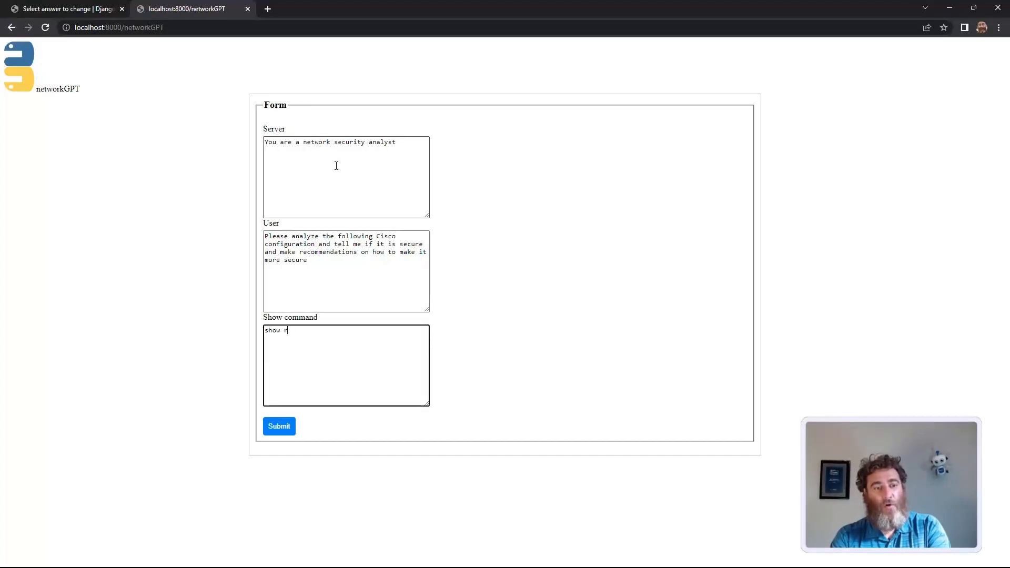
# Submit the security review, read the verdict and eight recommendations, then return to a blank form.
pyautogui.click(278, 427)
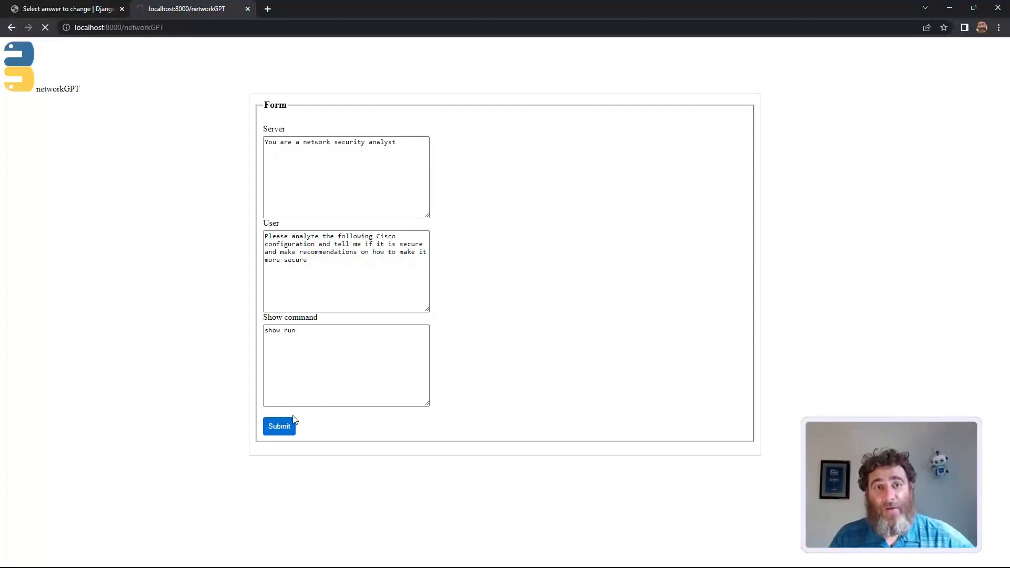
pyautogui.click(279, 426)
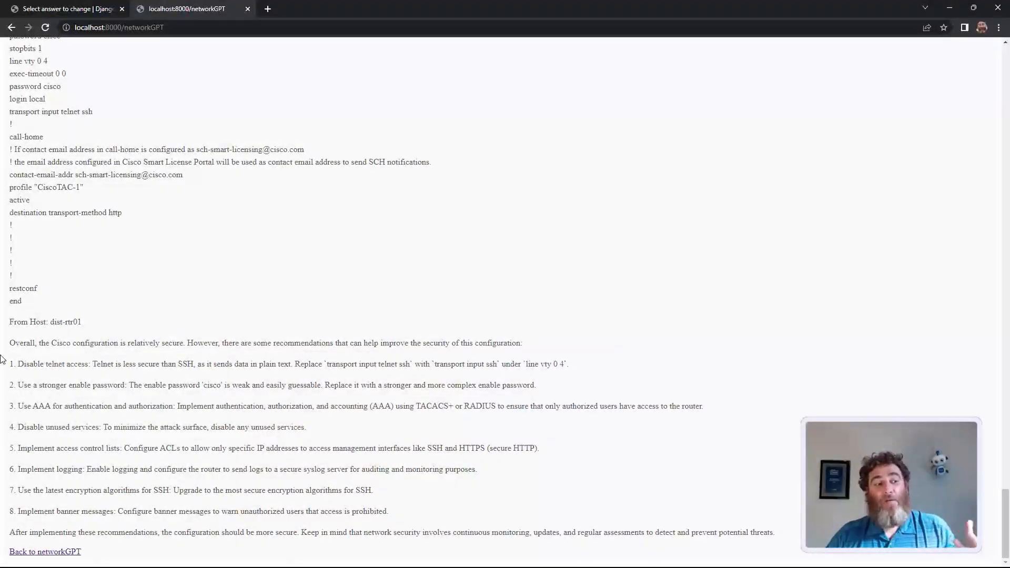
pyautogui.moveTo(10, 343); pyautogui.dragTo(473, 343)
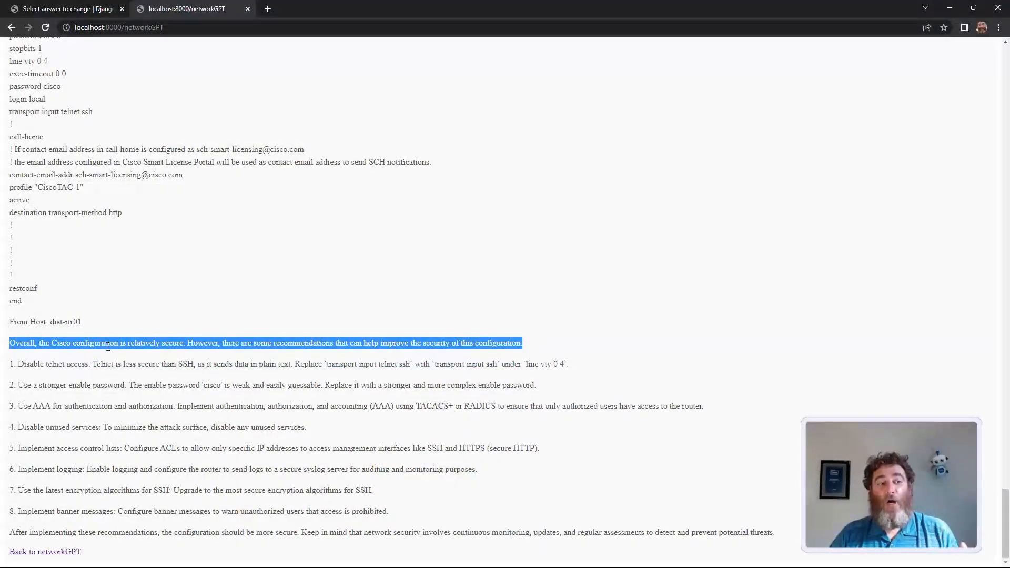
pyautogui.doubleClick(144, 343)
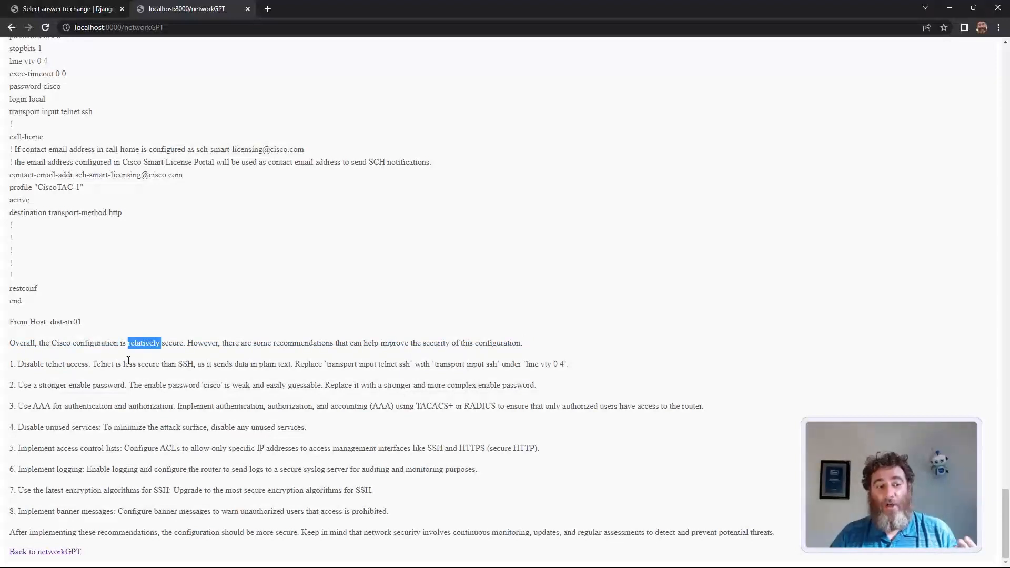
pyautogui.moveTo(9, 363); pyautogui.dragTo(412, 470)
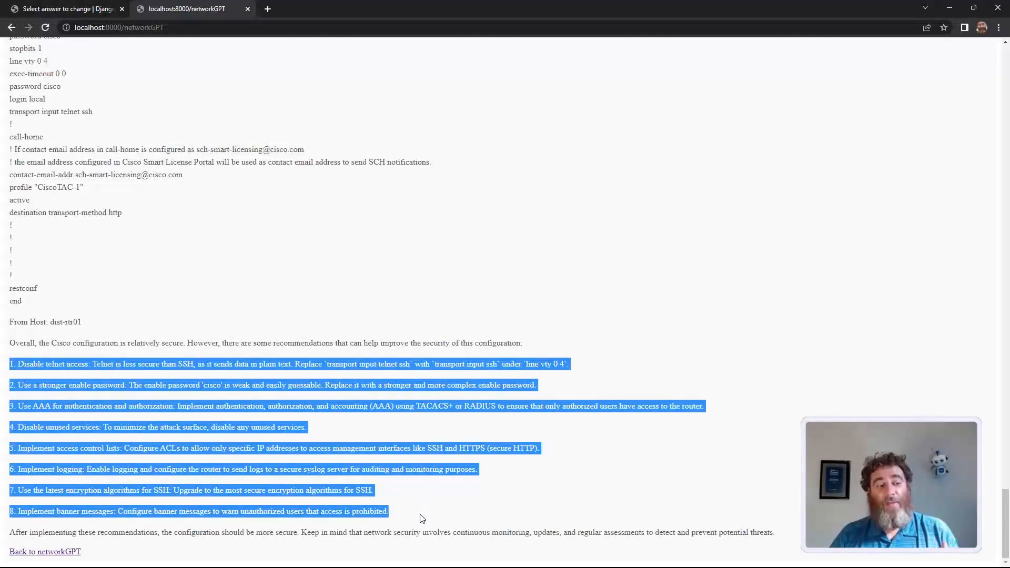
pyautogui.click(44, 552)
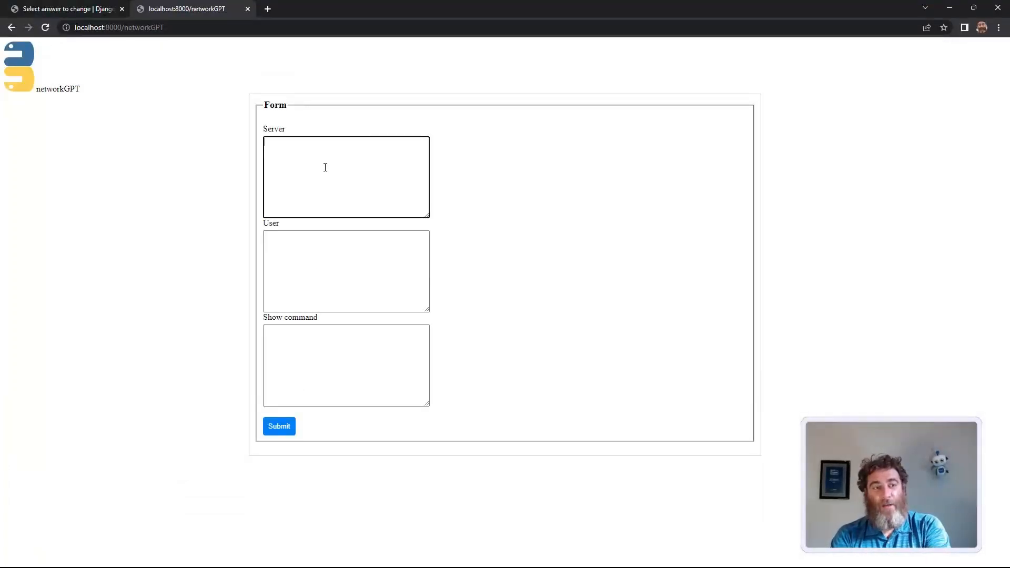
# Enter a network-engineer role, a request to summarize the routing table and highlight important routes, and 'show ip route', then submit.
pyautogui.write('You are a network en')
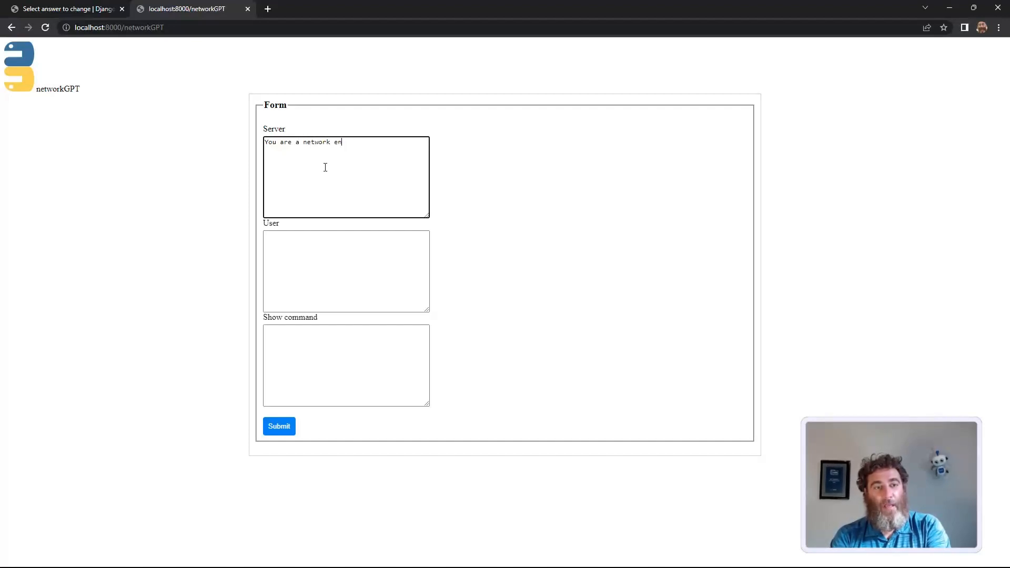
pyautogui.write('Please')
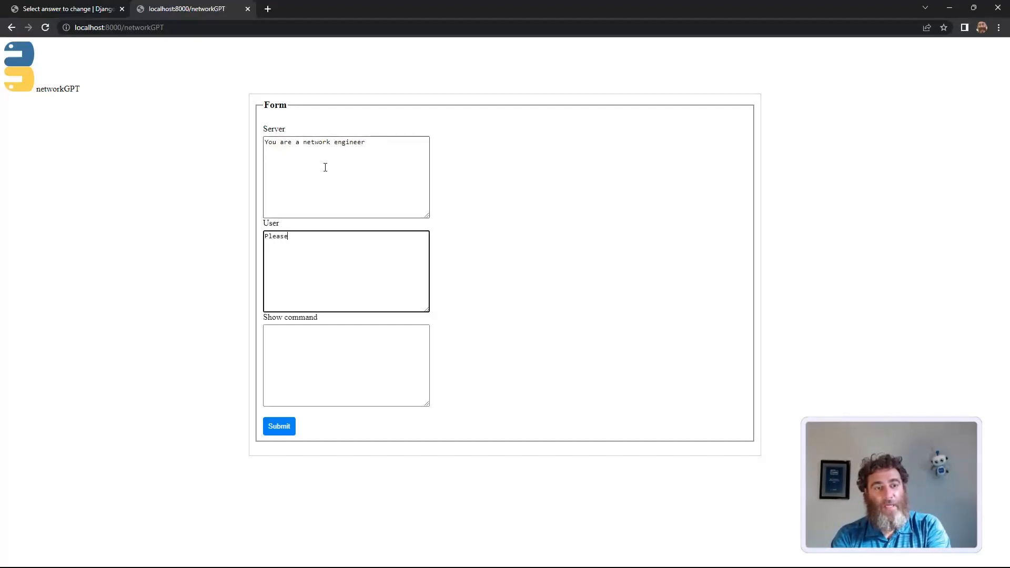
pyautogui.write('analyze the follo')
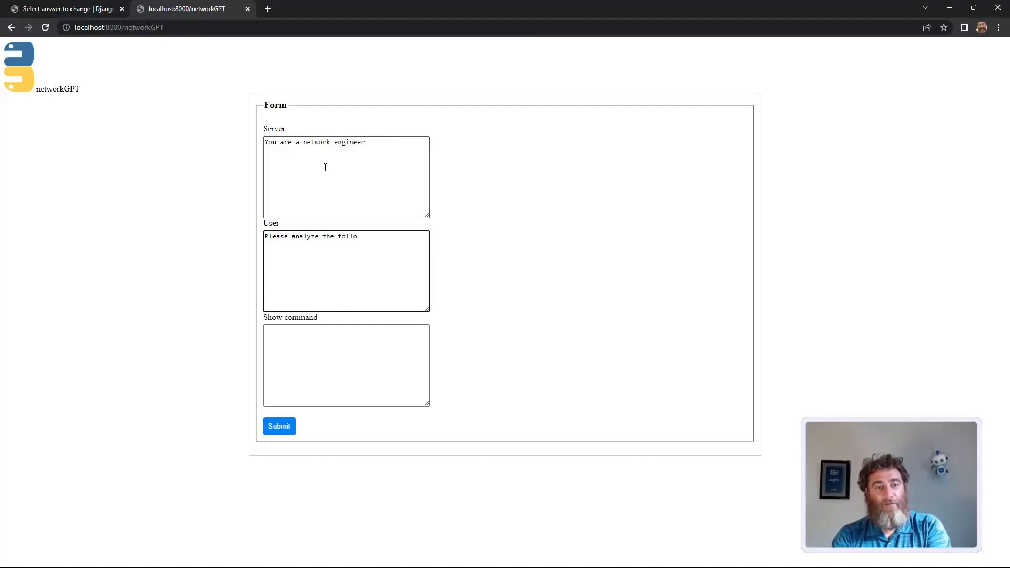
pyautogui.write('wing routing table')
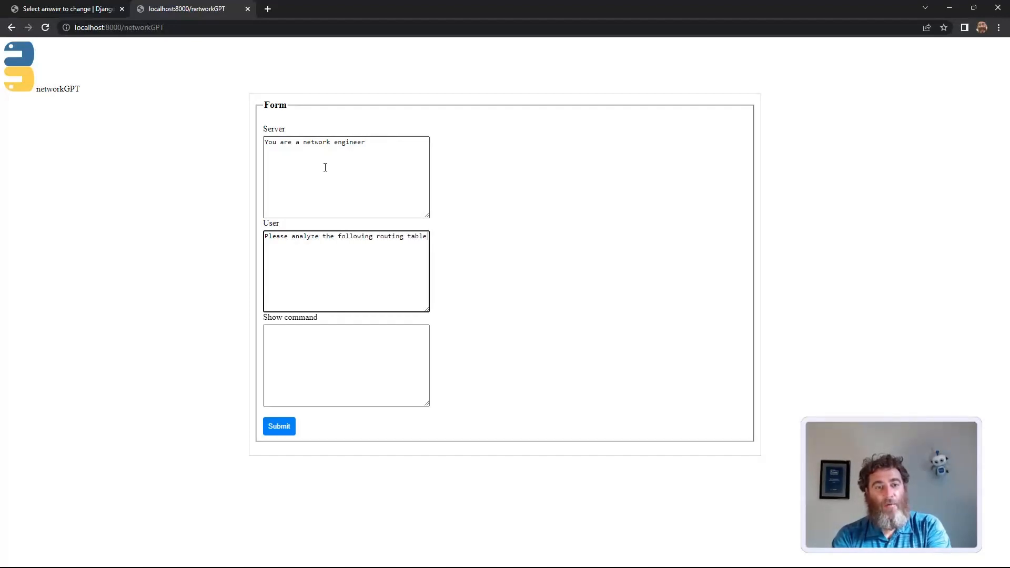
pyautogui.write('and summarize it')
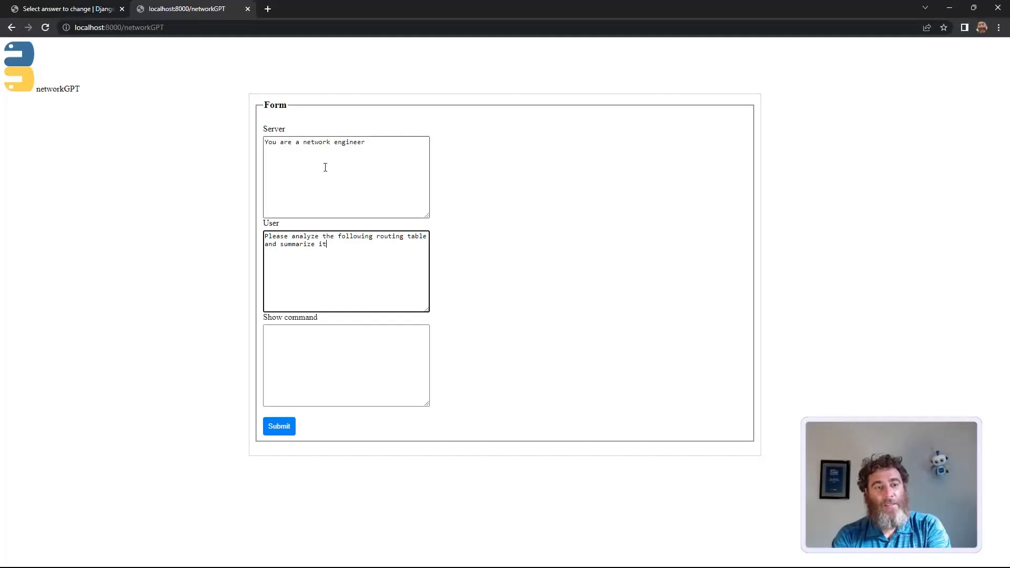
pyautogui.write('and highlight')
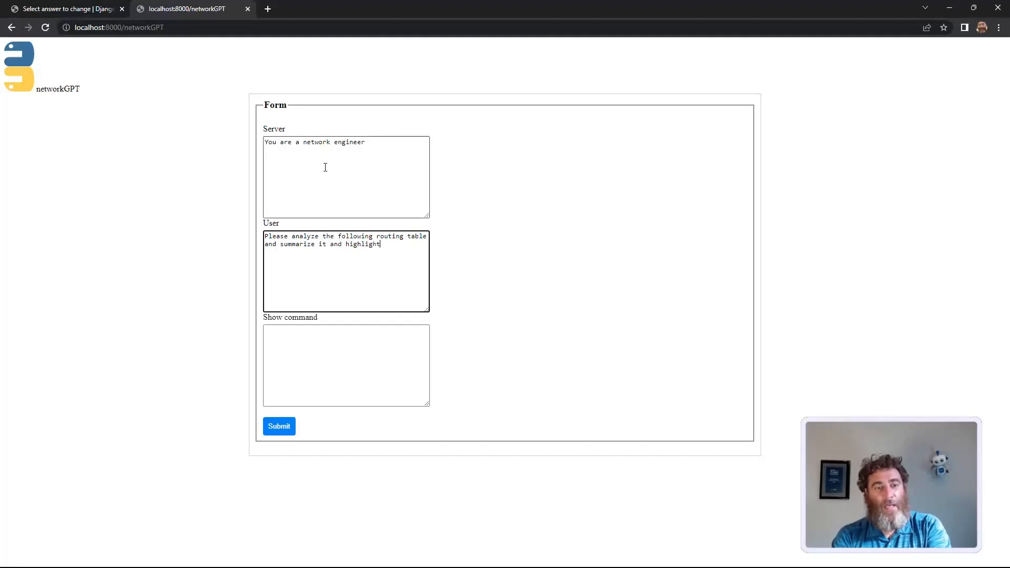
pyautogui.write('any i')
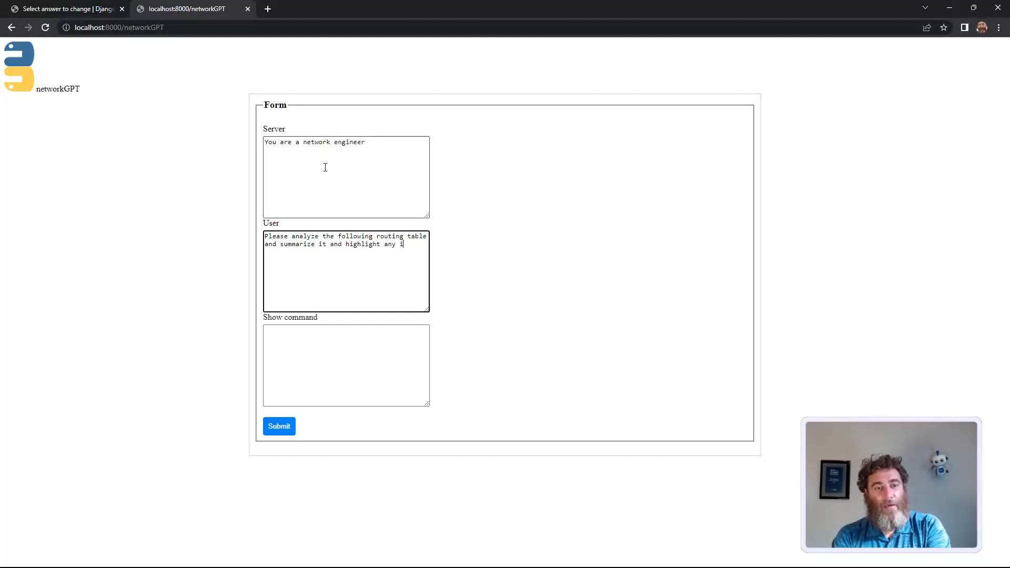
pyautogui.write('important import')
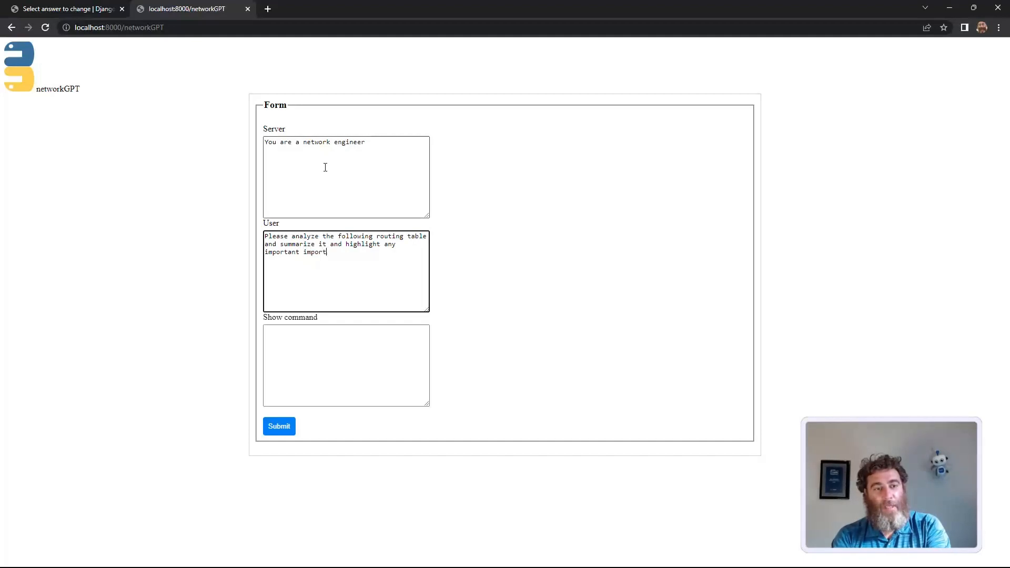
pyautogui.press('Backspace')
pyautogui.write('nformati')
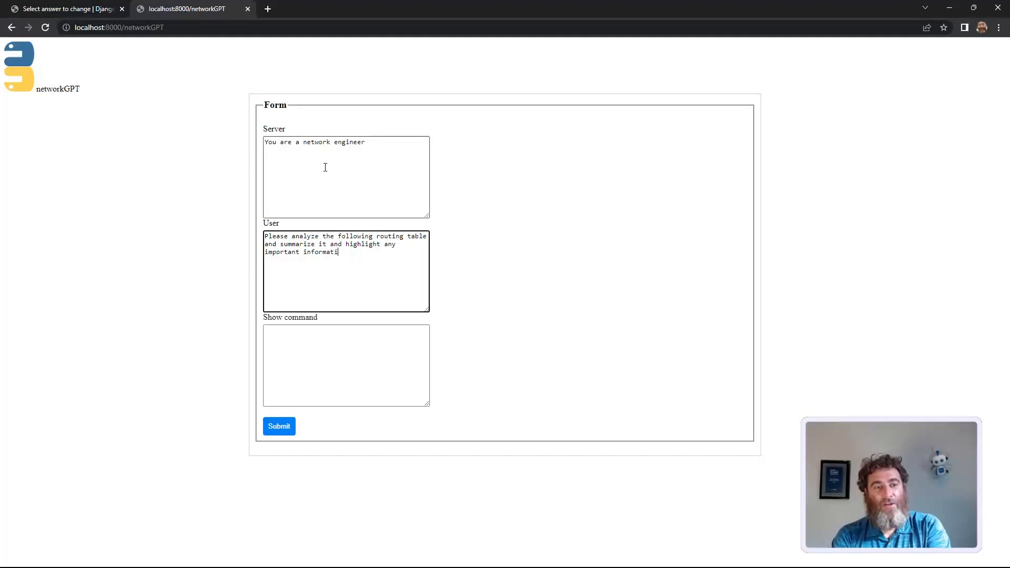
pyautogui.write('on')
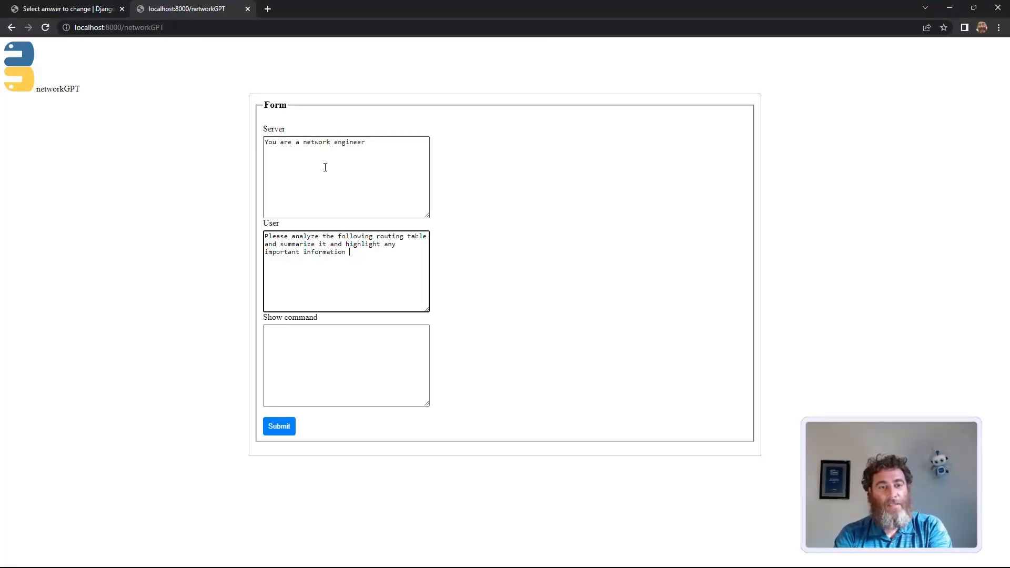
pyautogui.write('s')
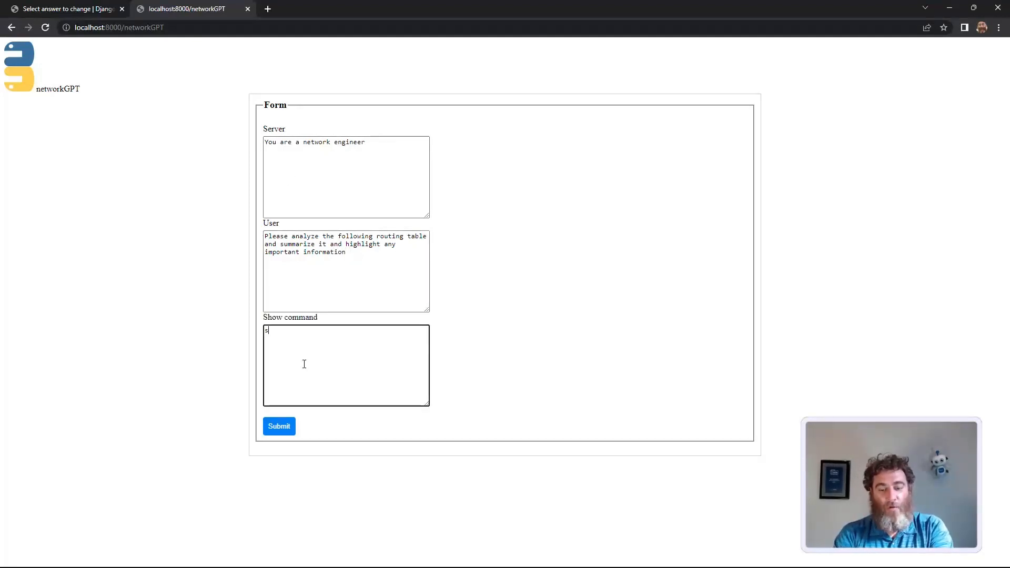
pyautogui.write('how ip route')
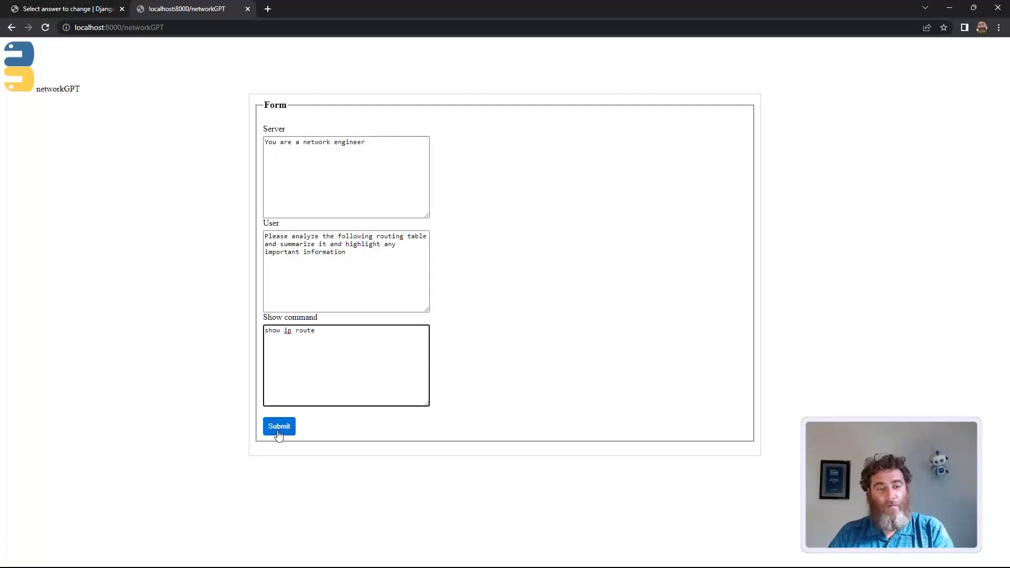
pyautogui.click(278, 426)
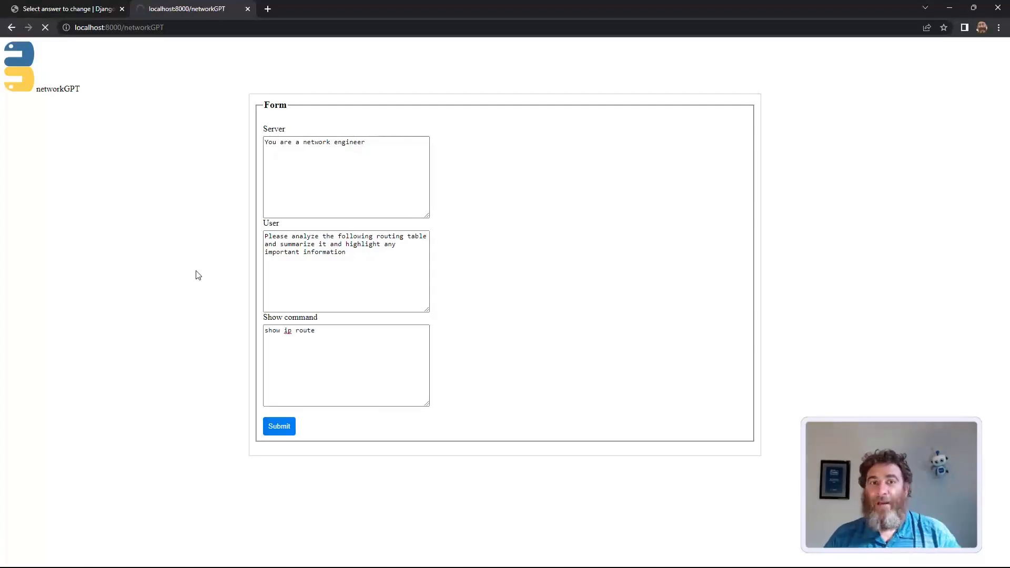
pyautogui.click(279, 427)
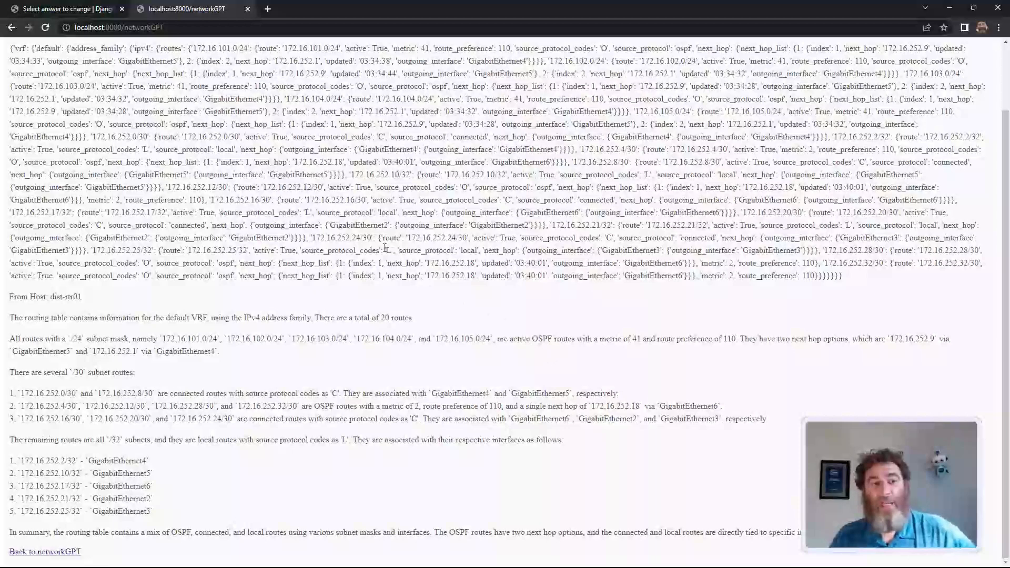
pyautogui.moveTo(67, 274)
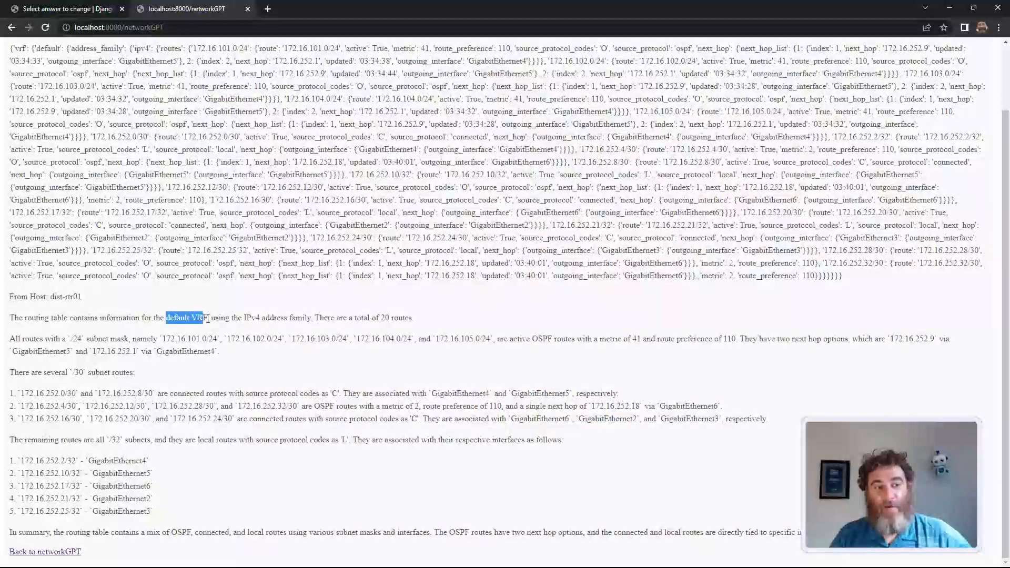
# Highlight the default VRF mention, the first next hop address and the /30 subnet routes phrase in the summary.
pyautogui.moveTo(243, 318); pyautogui.dragTo(308, 318)
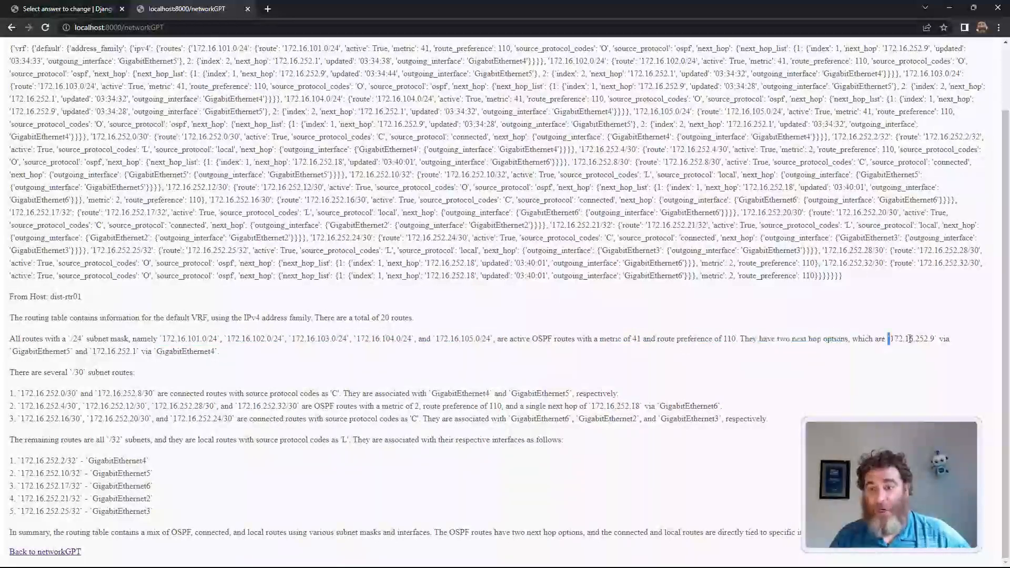
pyautogui.doubleClick(41, 351)
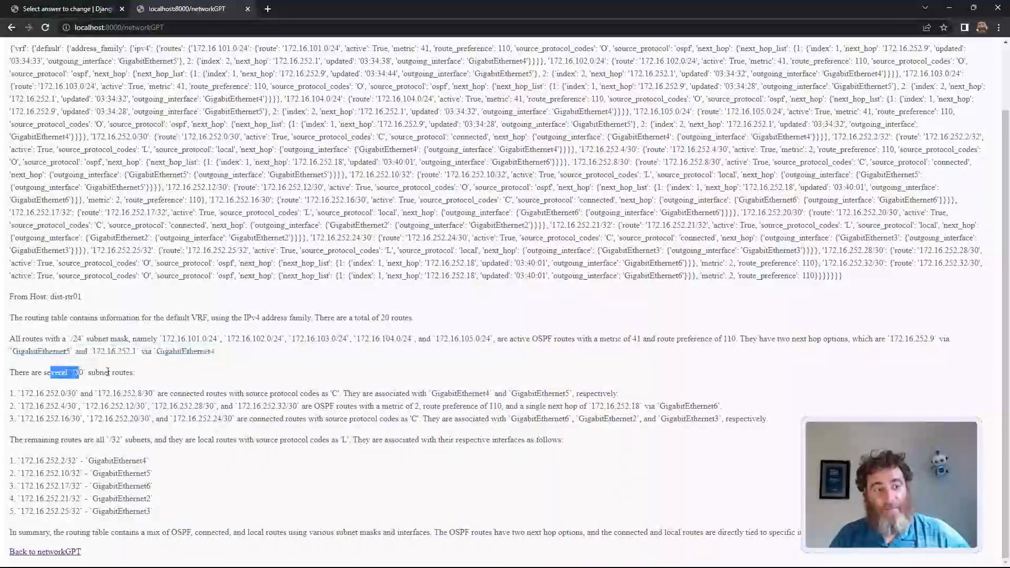
pyautogui.moveTo(51, 373); pyautogui.dragTo(136, 372)
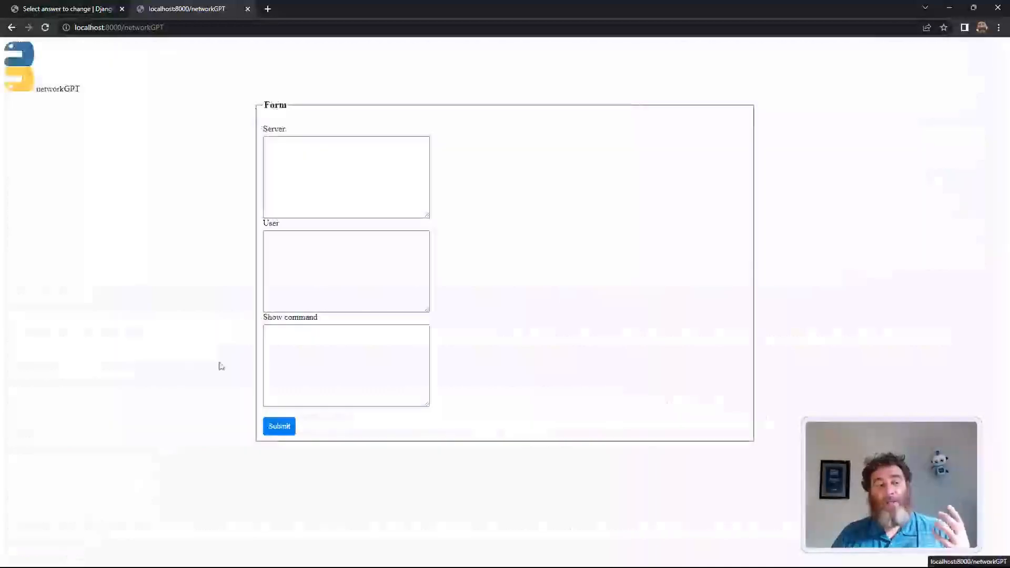
# Enter a network-engineer role, ask which routes could be summarized or optimized with commands, use 'show ip route', and submit.
pyautogui.click(346, 177)
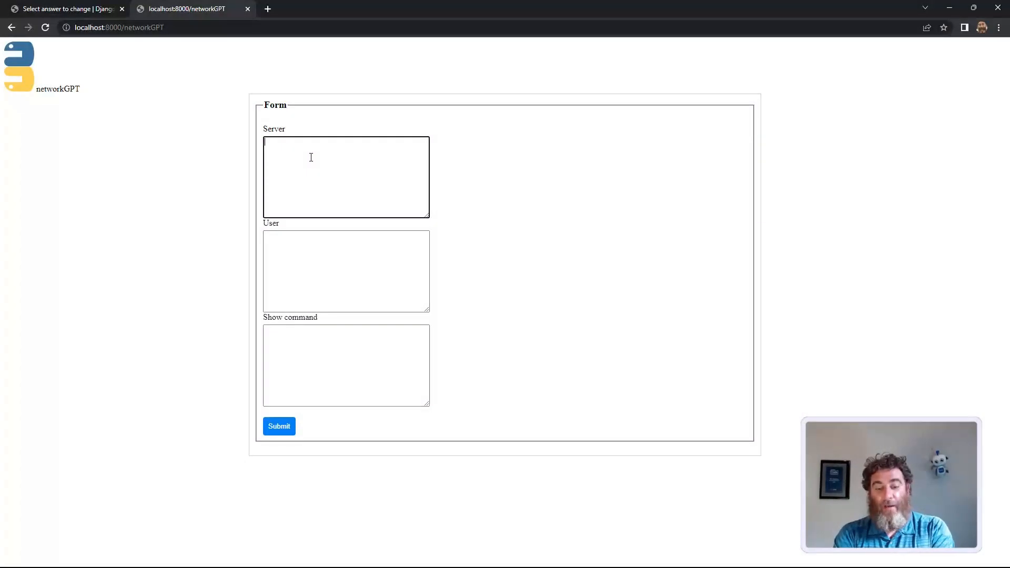
pyautogui.write('You area')
pyautogui.click(346, 271)
pyautogui.write('Please analyze the following routing table informat')
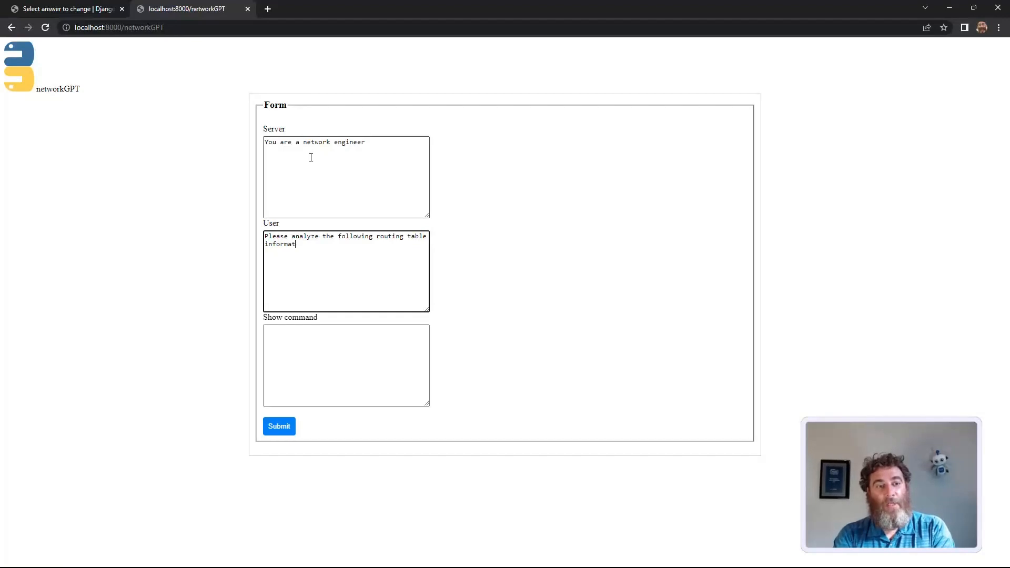
pyautogui.write('ion and help identify any routes that could')
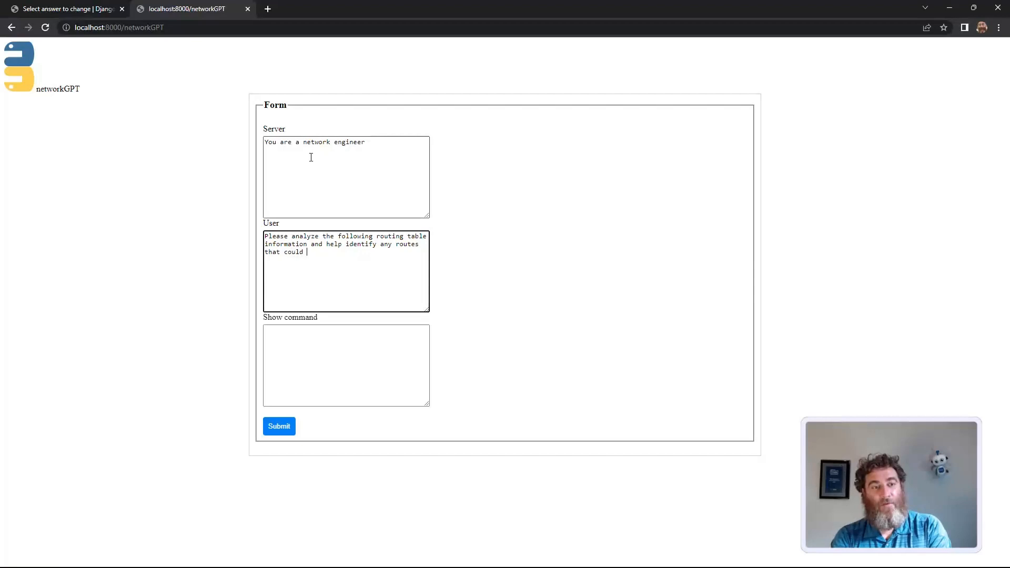
pyautogui.write('be summarized')
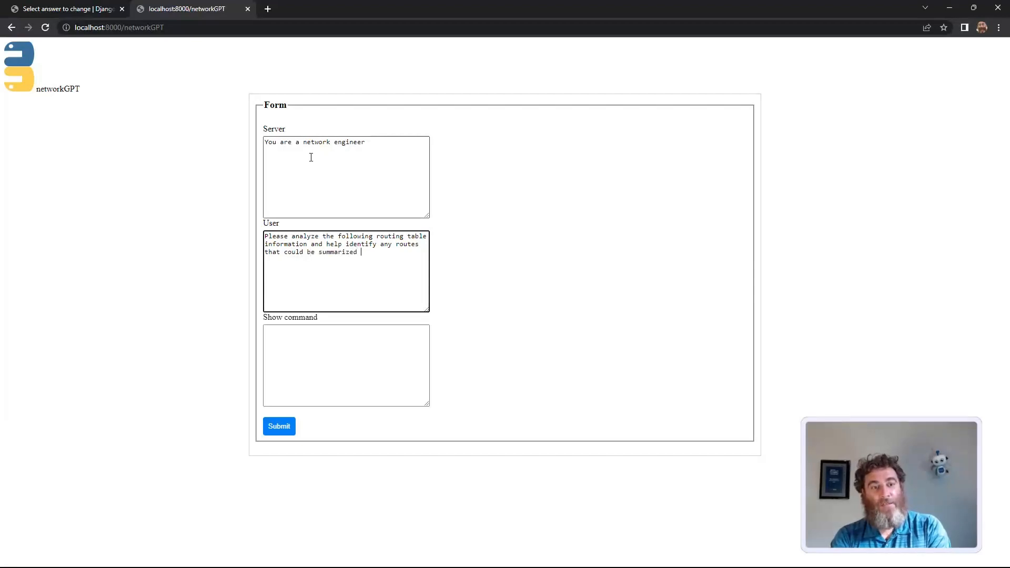
pyautogui.write('or optimized. Supply')
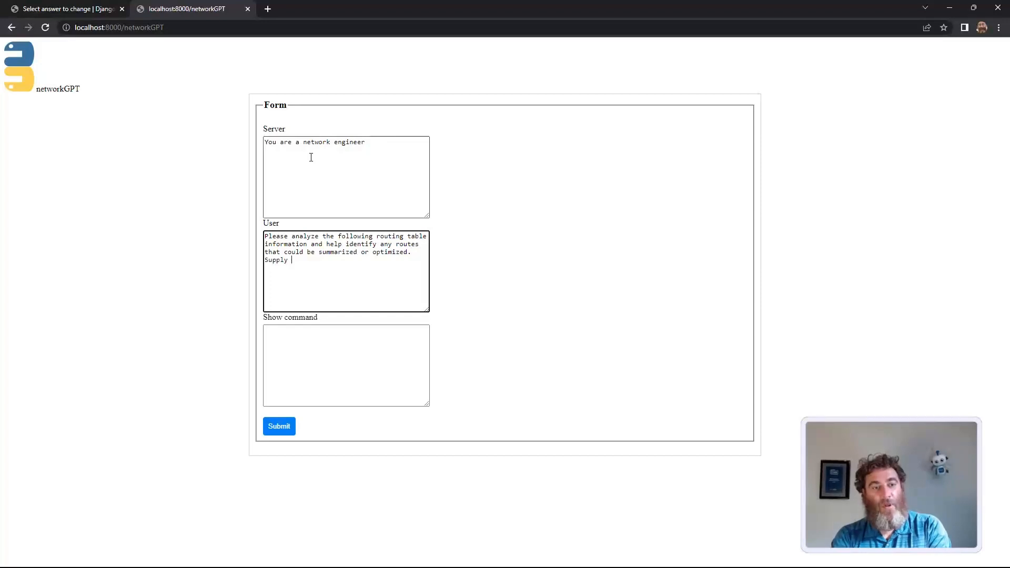
pyautogui.write('the commands.')
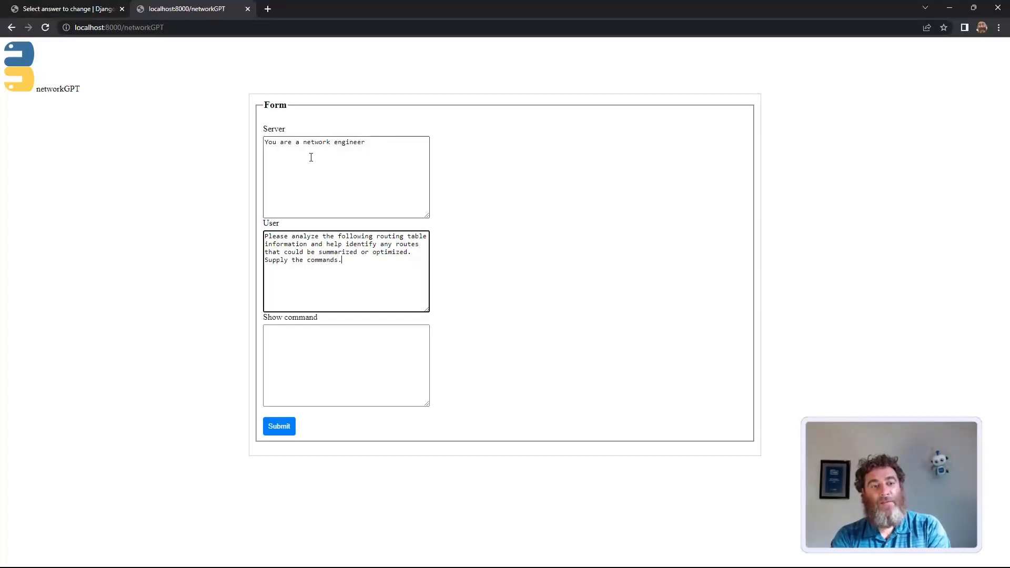
pyautogui.write('show ip route')
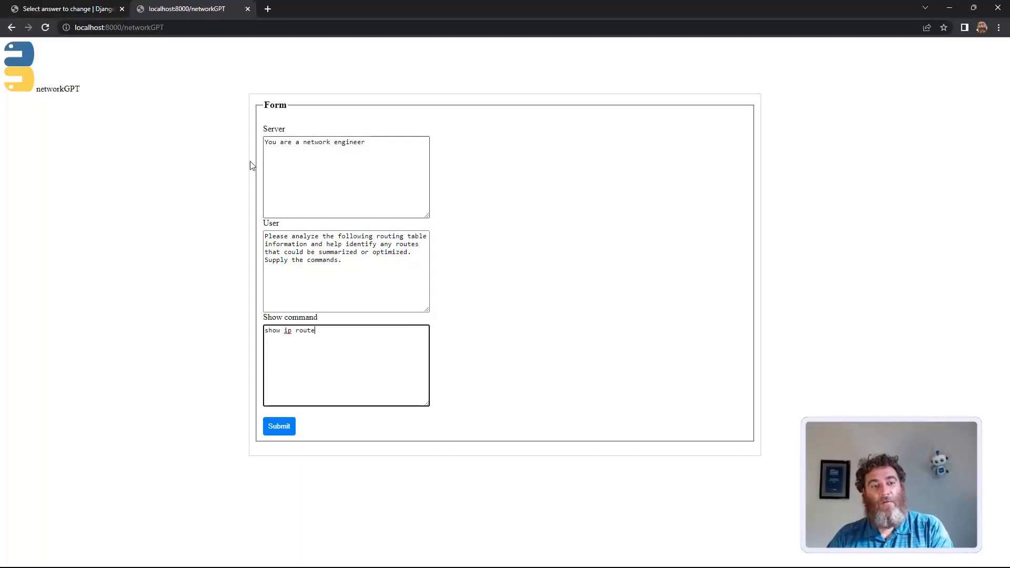
pyautogui.click(278, 426)
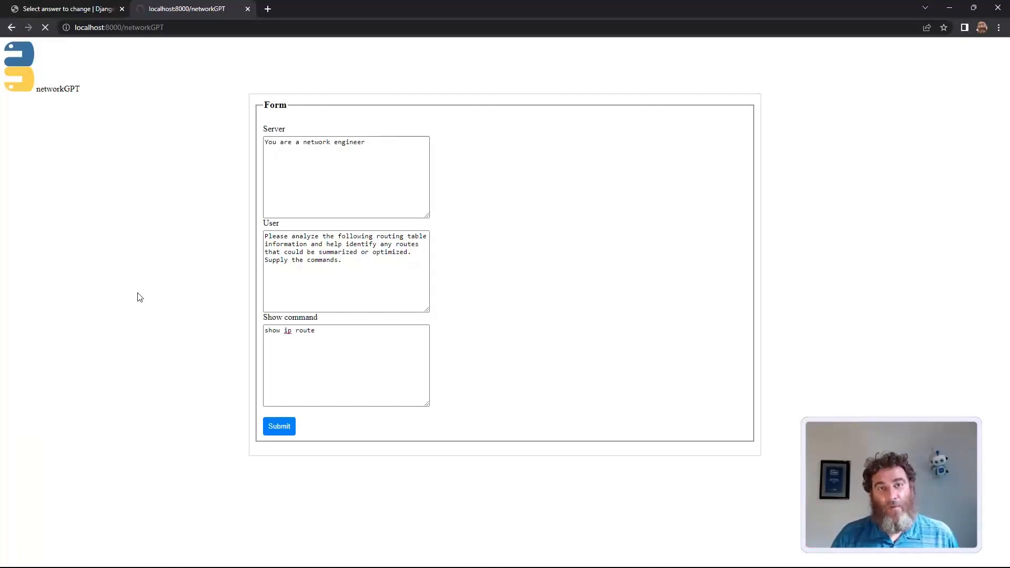
pyautogui.click(279, 426)
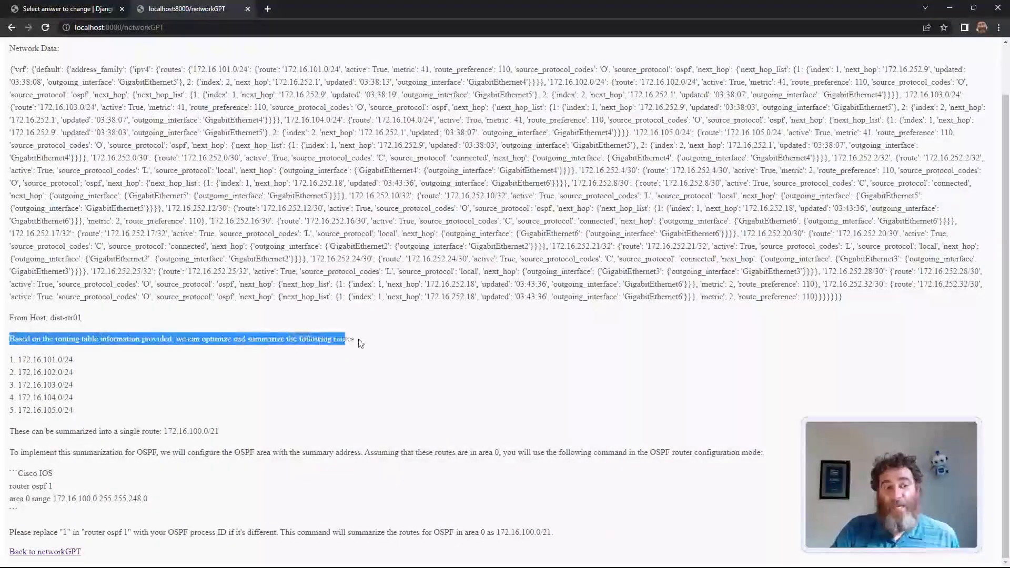
pyautogui.moveTo(10, 338); pyautogui.dragTo(74, 372)
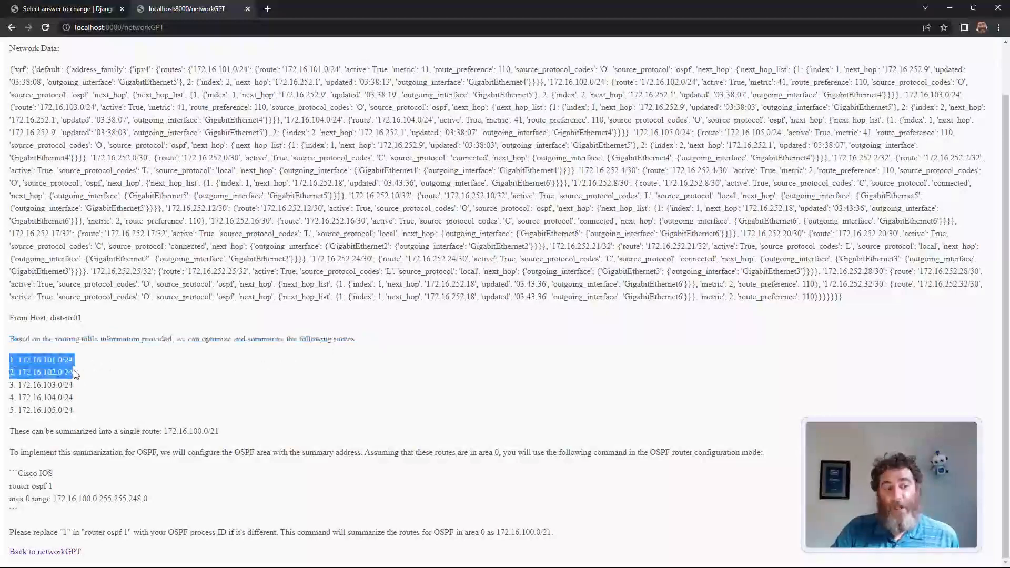
pyautogui.moveTo(10, 359); pyautogui.dragTo(73, 411)
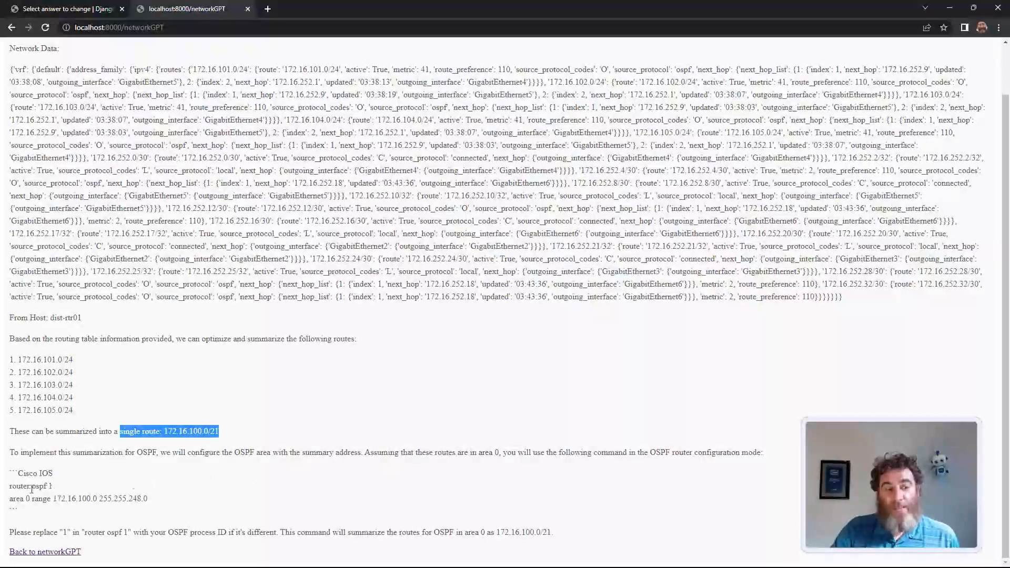
pyautogui.doubleClick(29, 486)
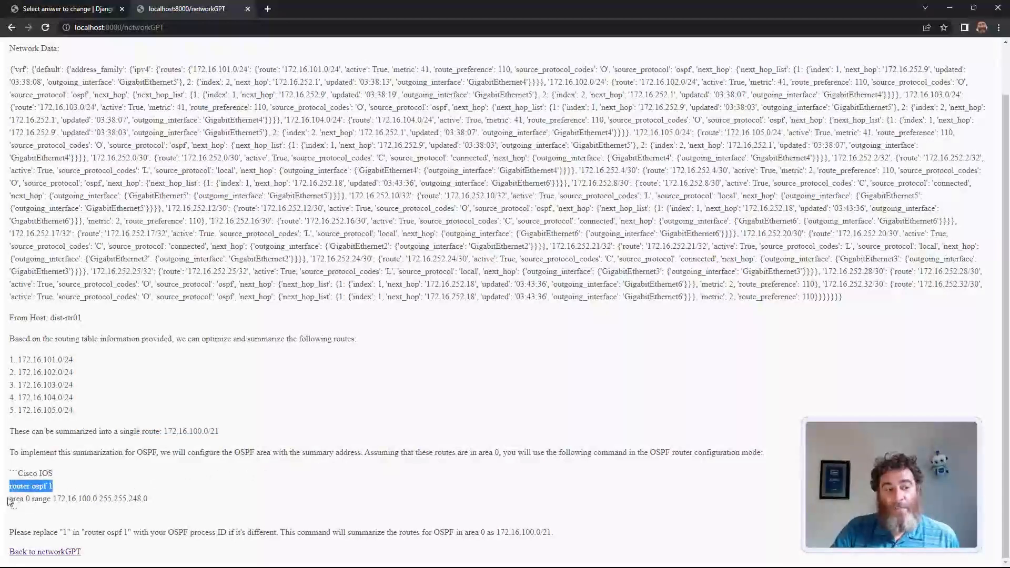